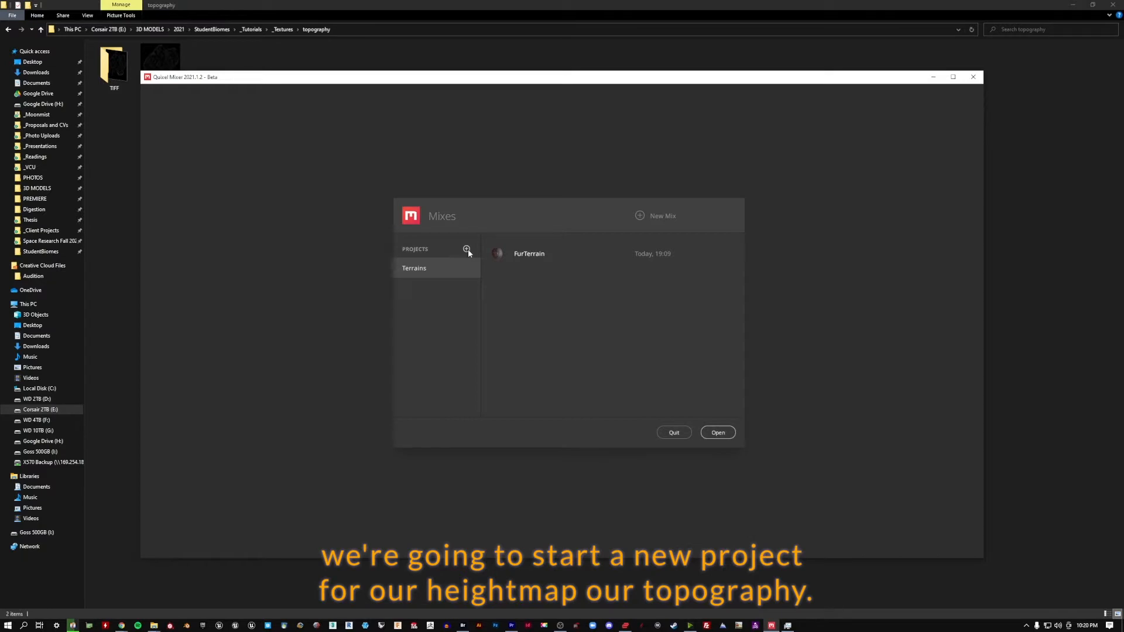
Start a new project and enter the name Topography.
{"action": "left_click", "coordinate": [466, 248]}
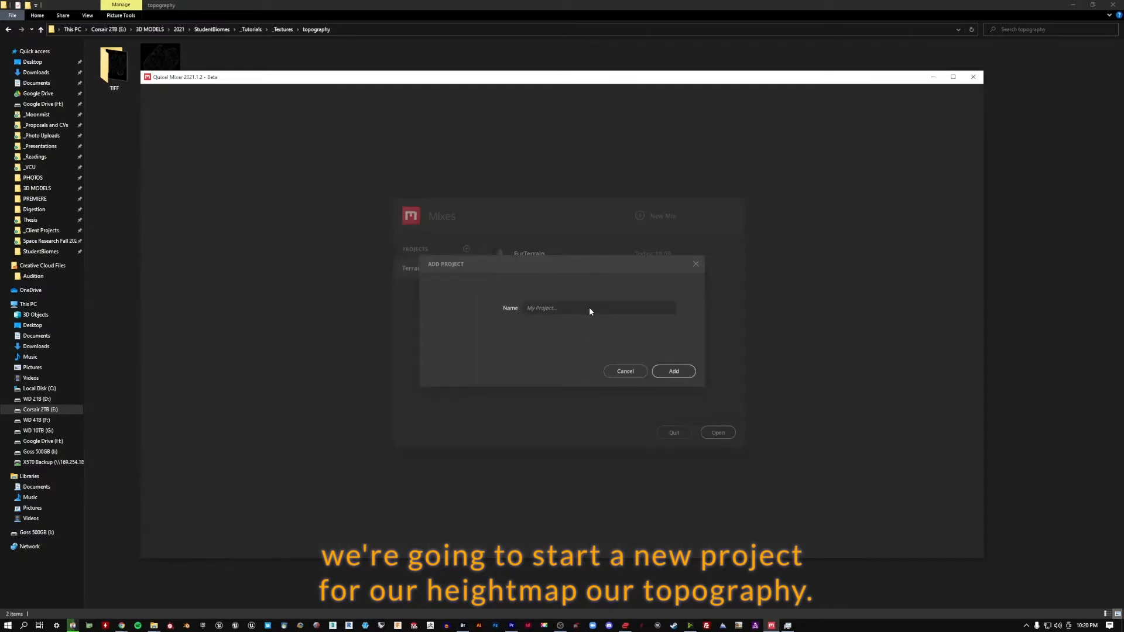
{"action": "type", "text": "Topo"}
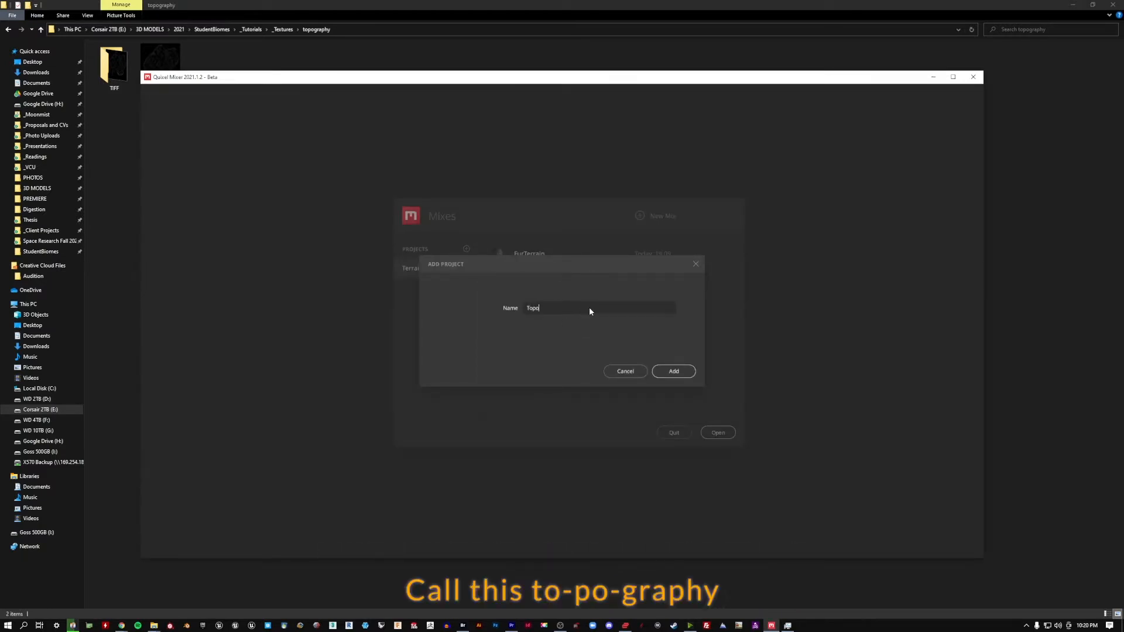
{"action": "type", "text": "graphy"}
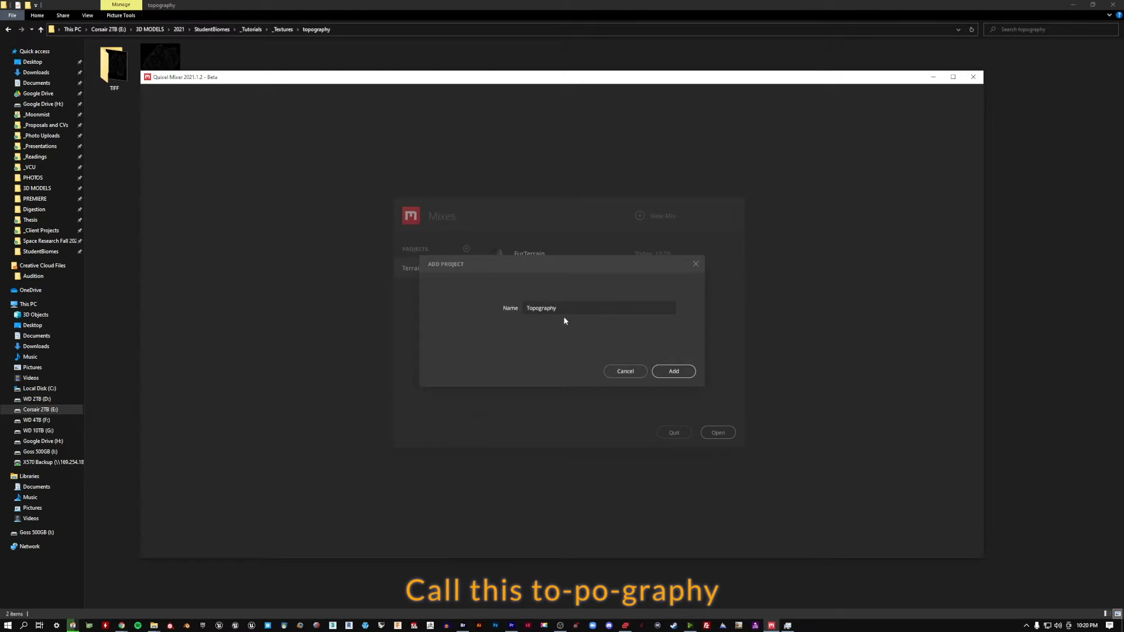
Confirm the Topography project and create the 4096 px mix TrashBag_Topography.
{"action": "left_click", "coordinate": [673, 371]}
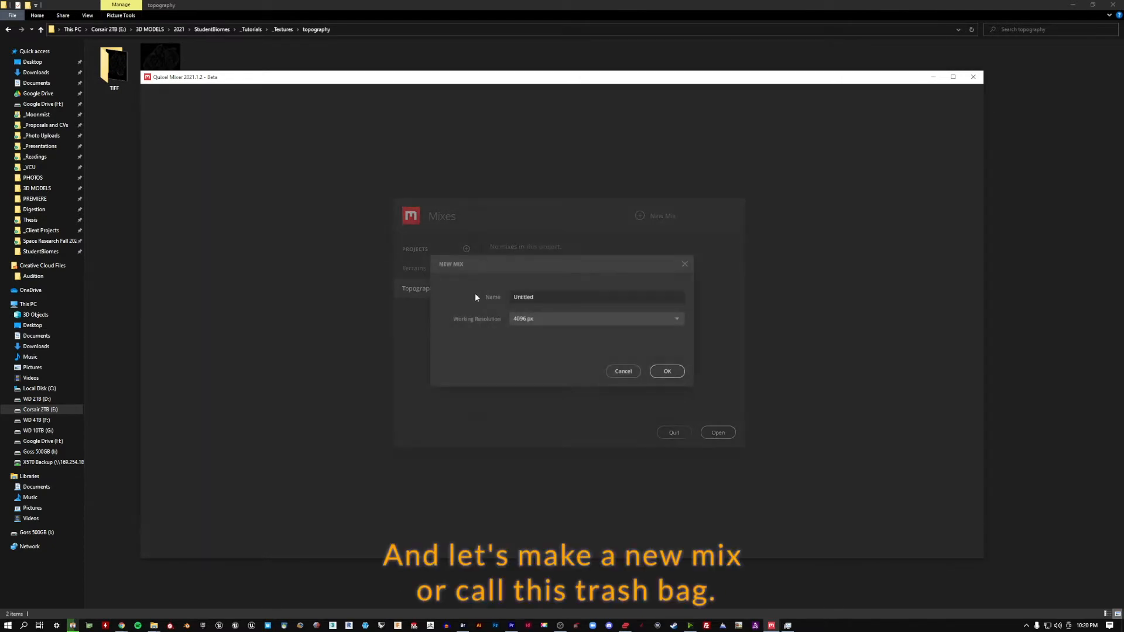
{"action": "type", "text": "Trash"}
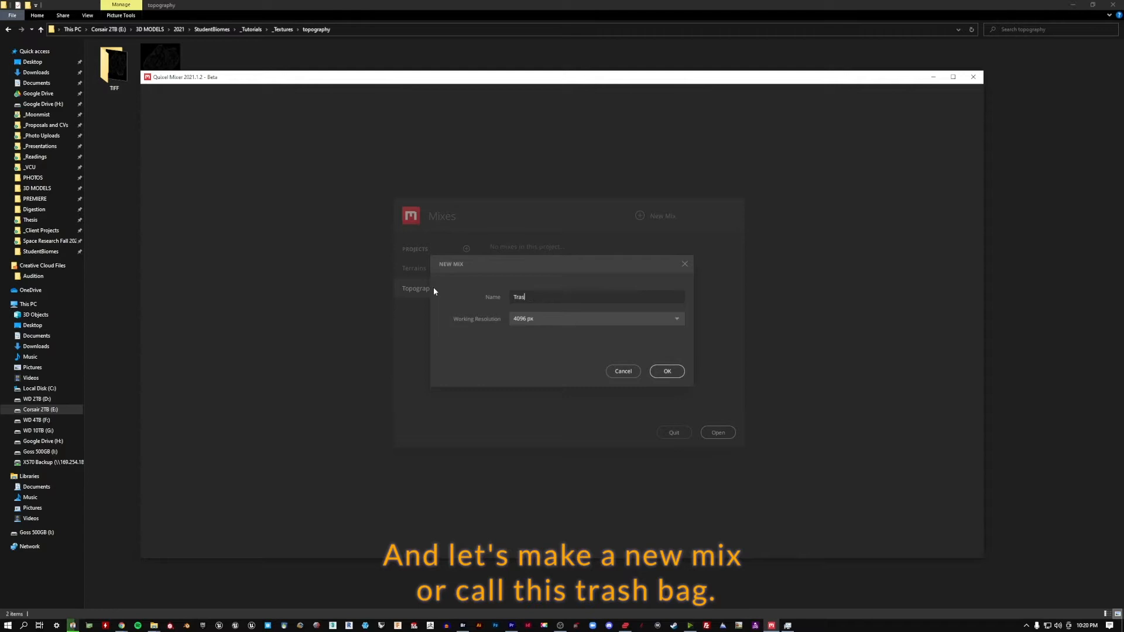
{"action": "type", "text": "hBag"}
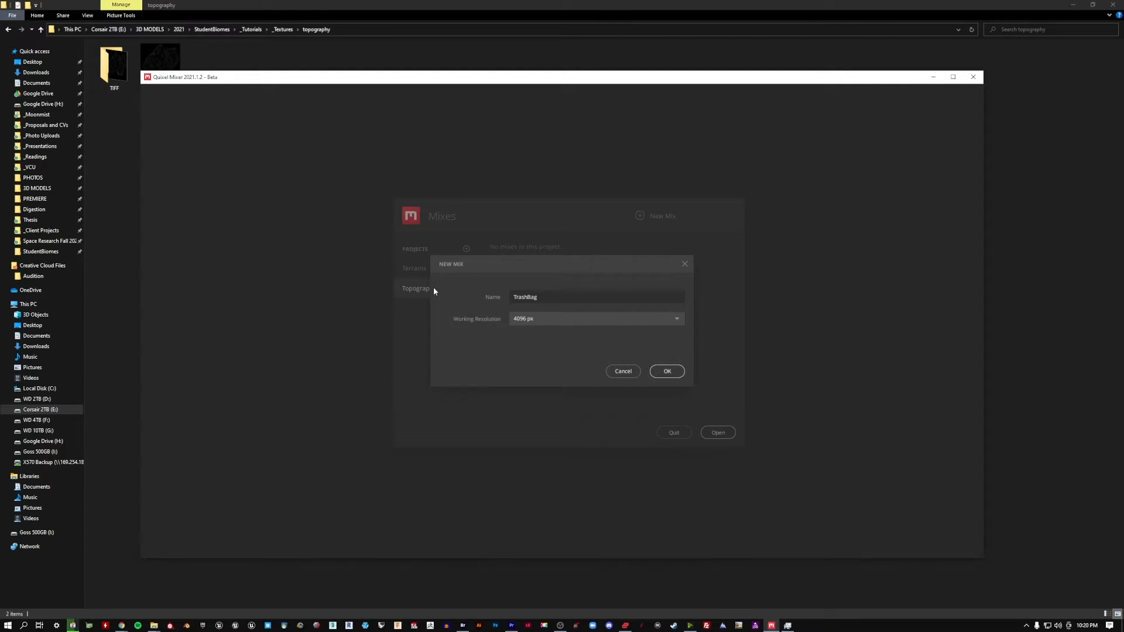
{"action": "type", "text": "_Topography"}
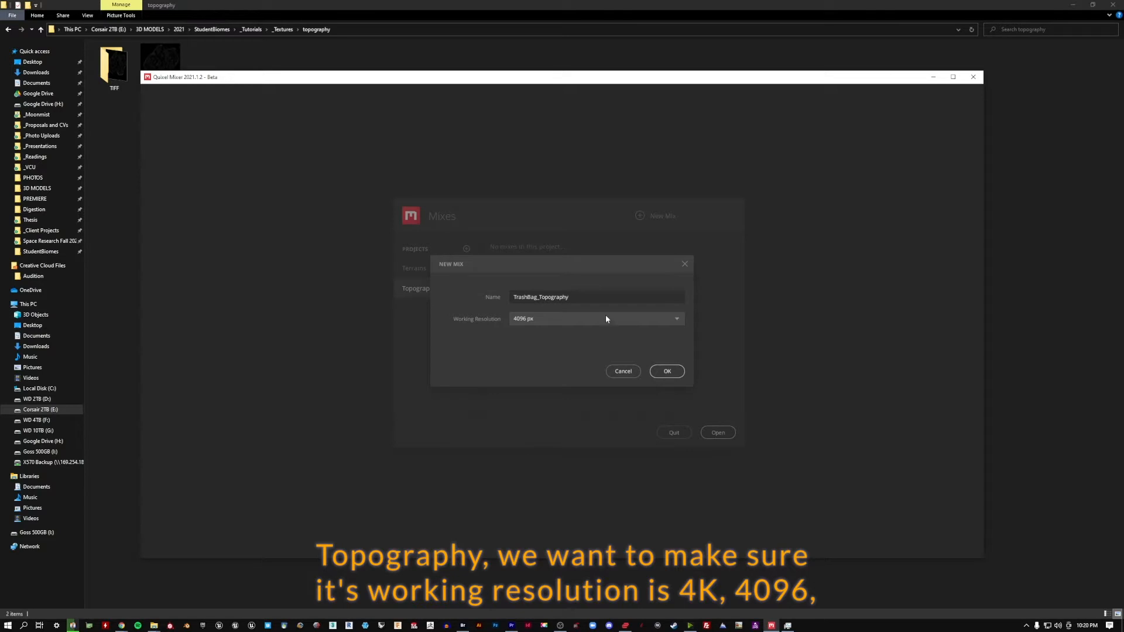
{"action": "mouse_move", "coordinate": [674, 371]}
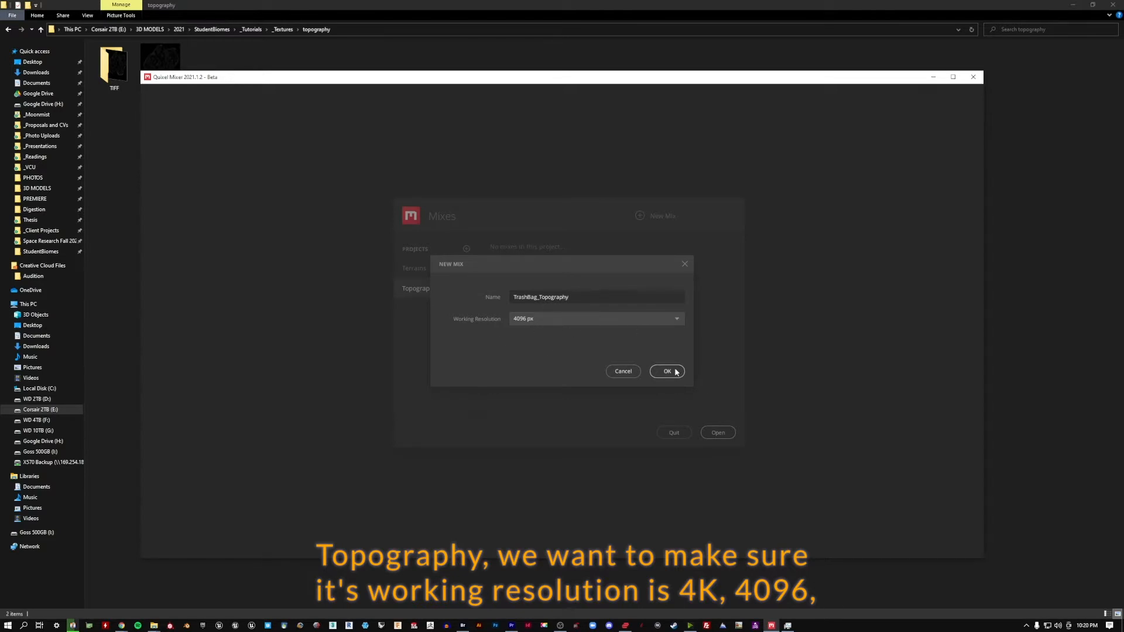
{"action": "left_click", "coordinate": [666, 371]}
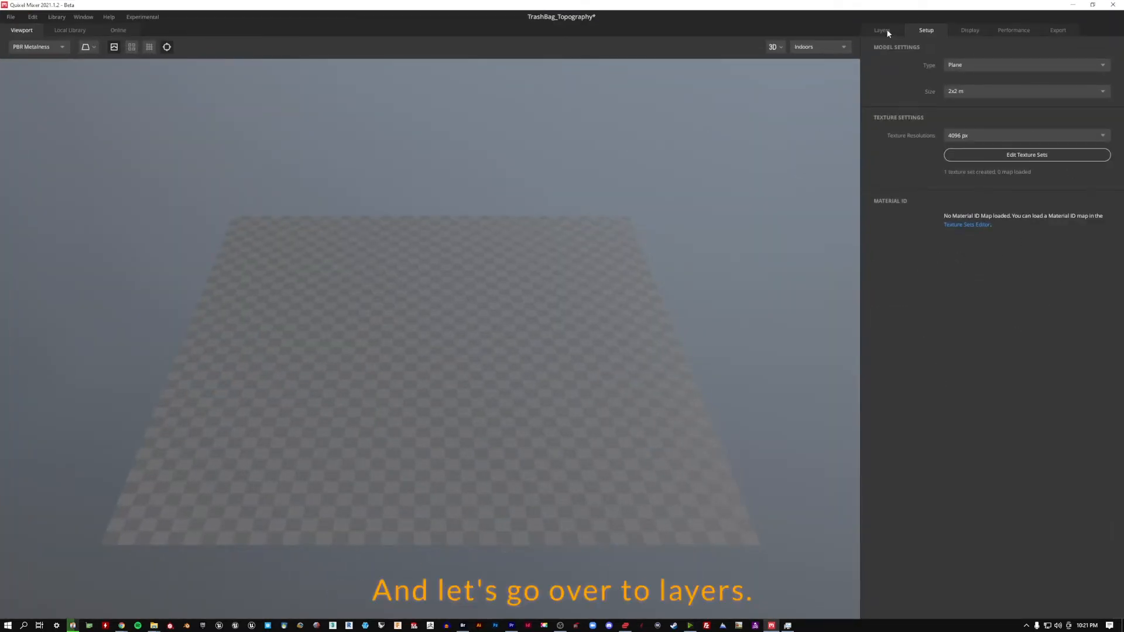
Show the layer stack and rename the lower solid layer to Base.
{"action": "left_click", "coordinate": [882, 31]}
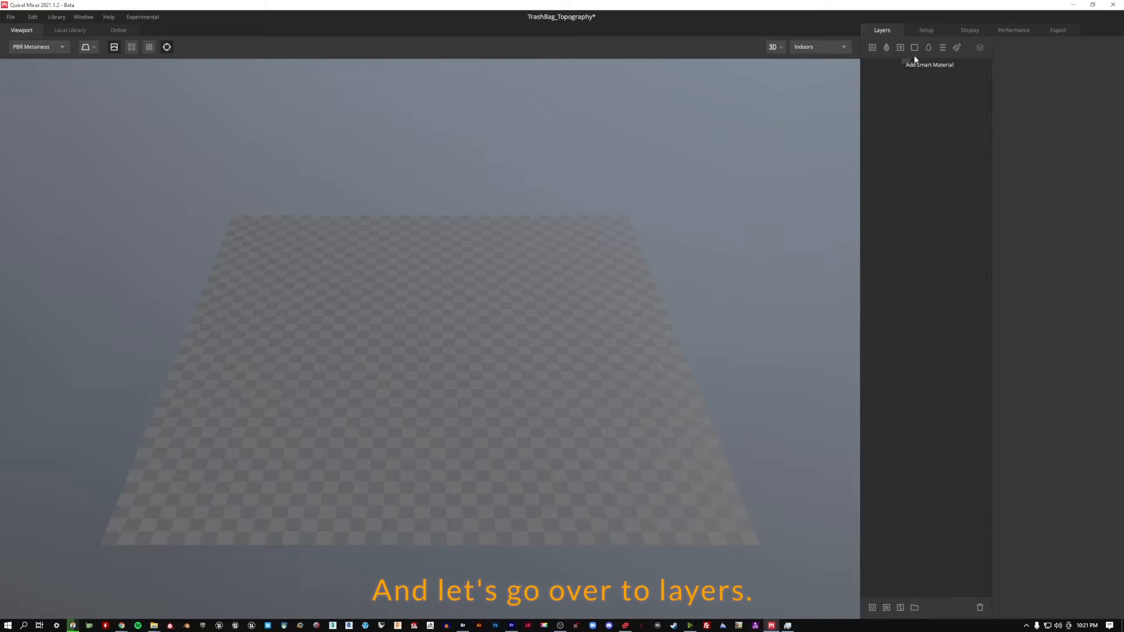
{"action": "mouse_move", "coordinate": [915, 47]}
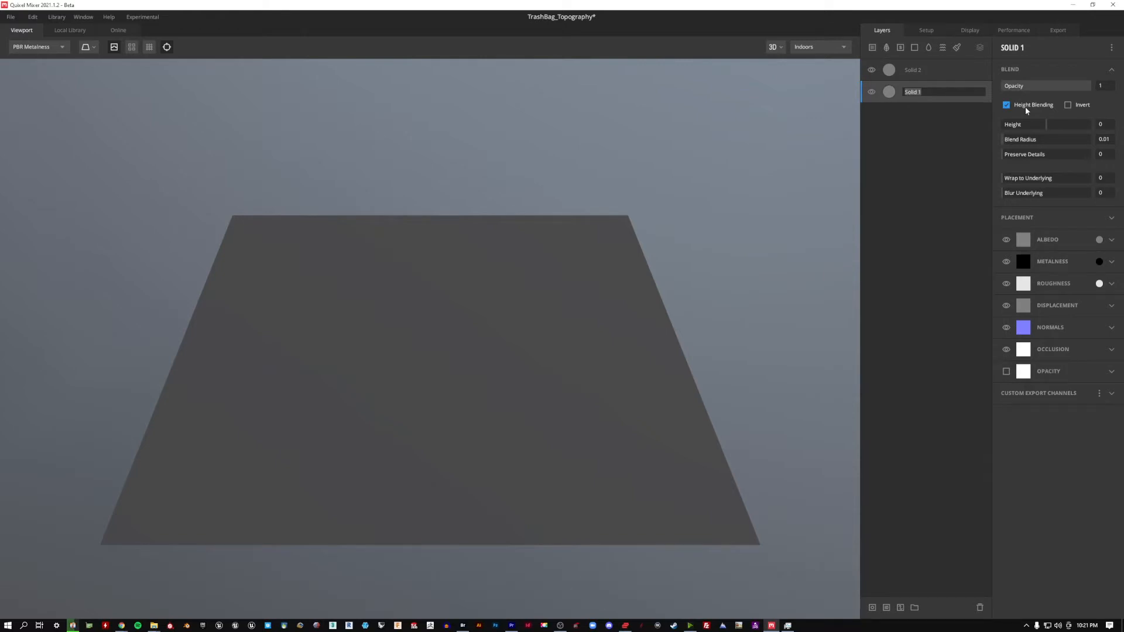
{"action": "type", "text": "Base"}
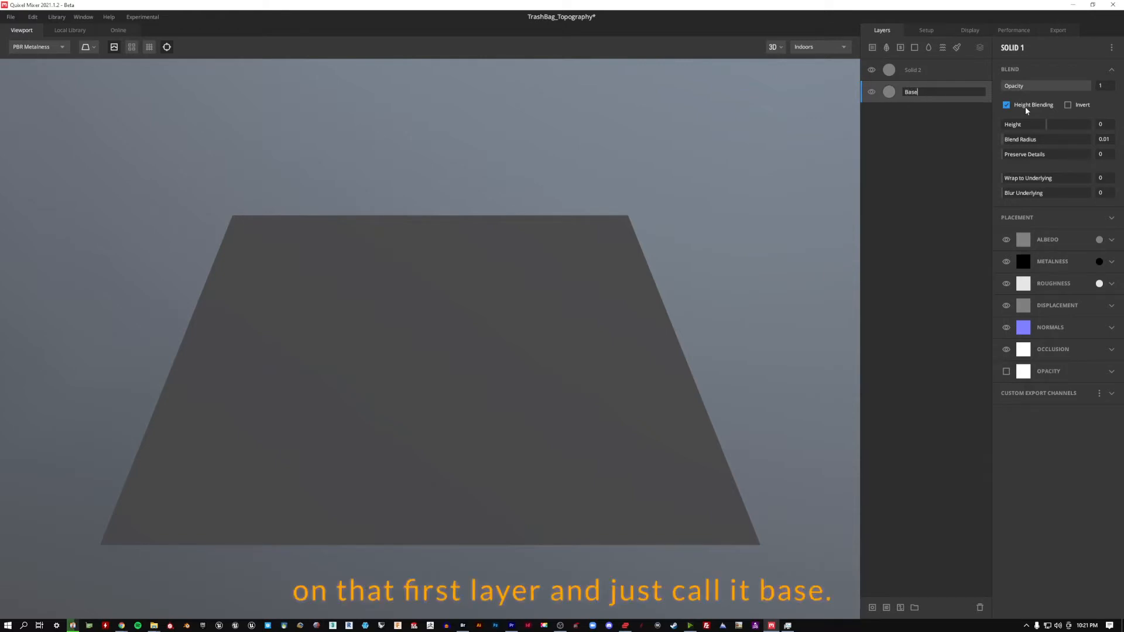
{"action": "left_click", "coordinate": [925, 69]}
{"action": "type", "text": "Height"}
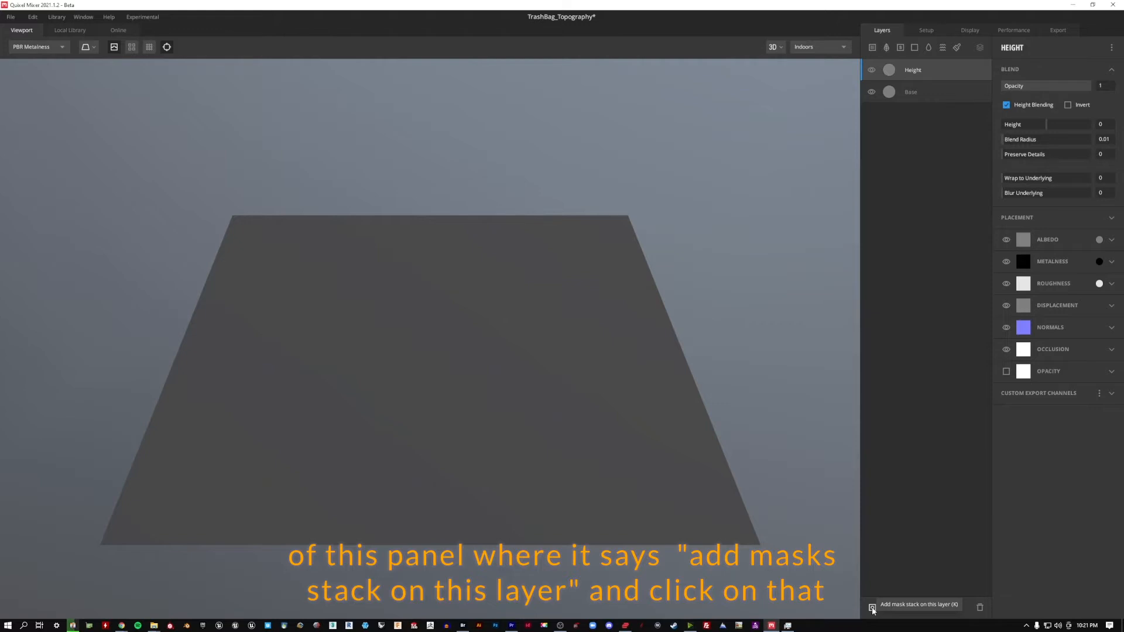
Add a mask stack to the Height layer and load the Image to Height preset.
{"action": "left_click", "coordinate": [872, 608]}
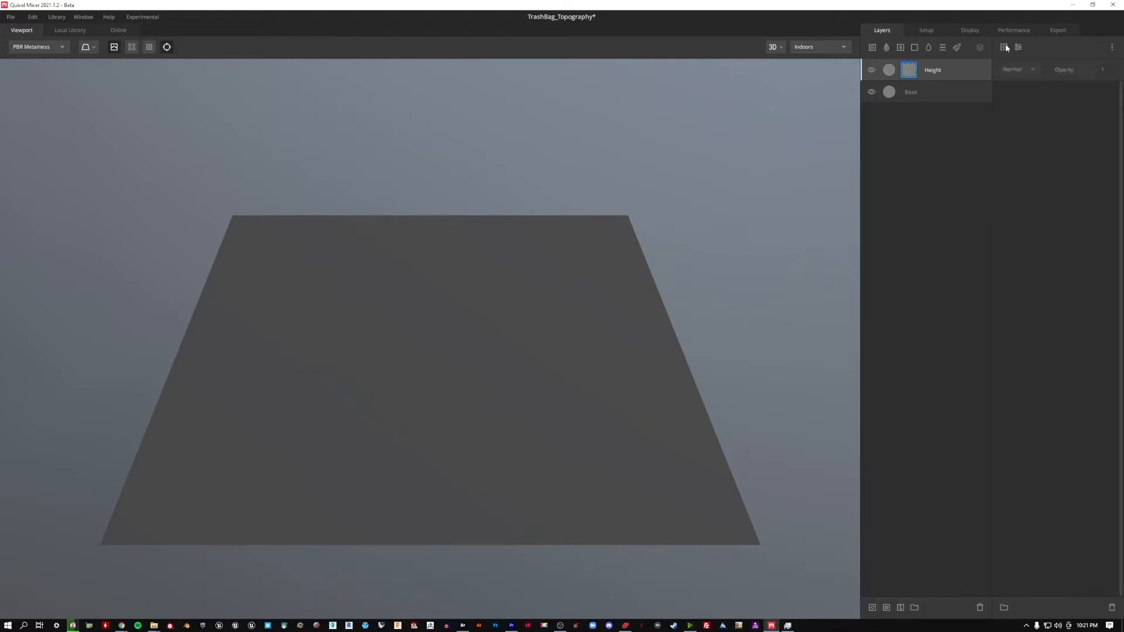
{"action": "mouse_move", "coordinate": [1111, 47]}
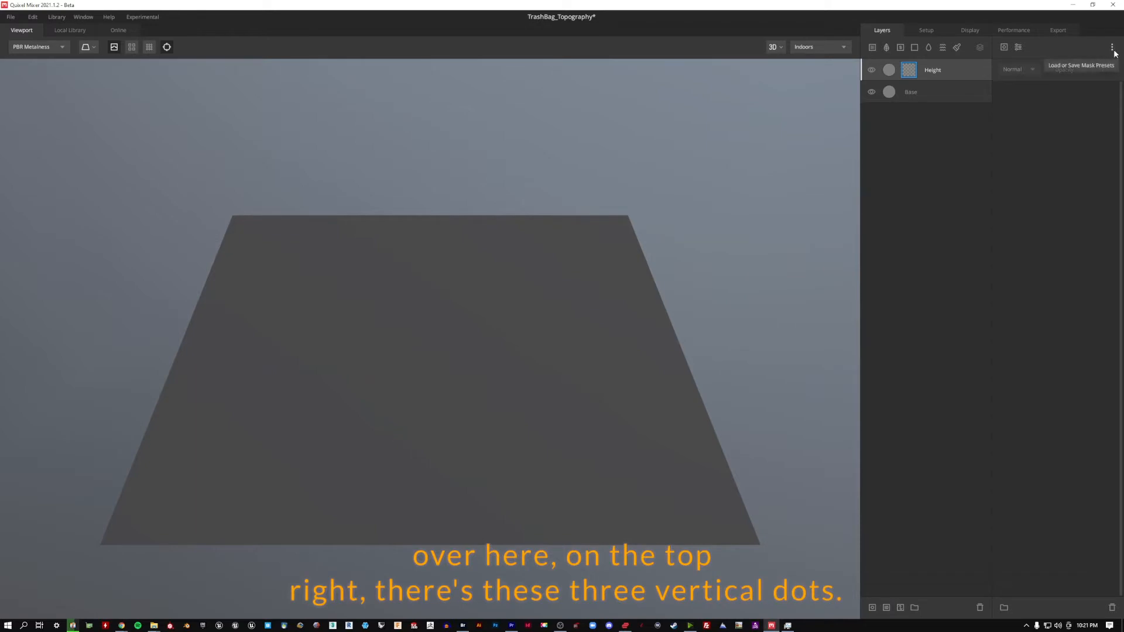
{"action": "mouse_move", "coordinate": [1110, 52]}
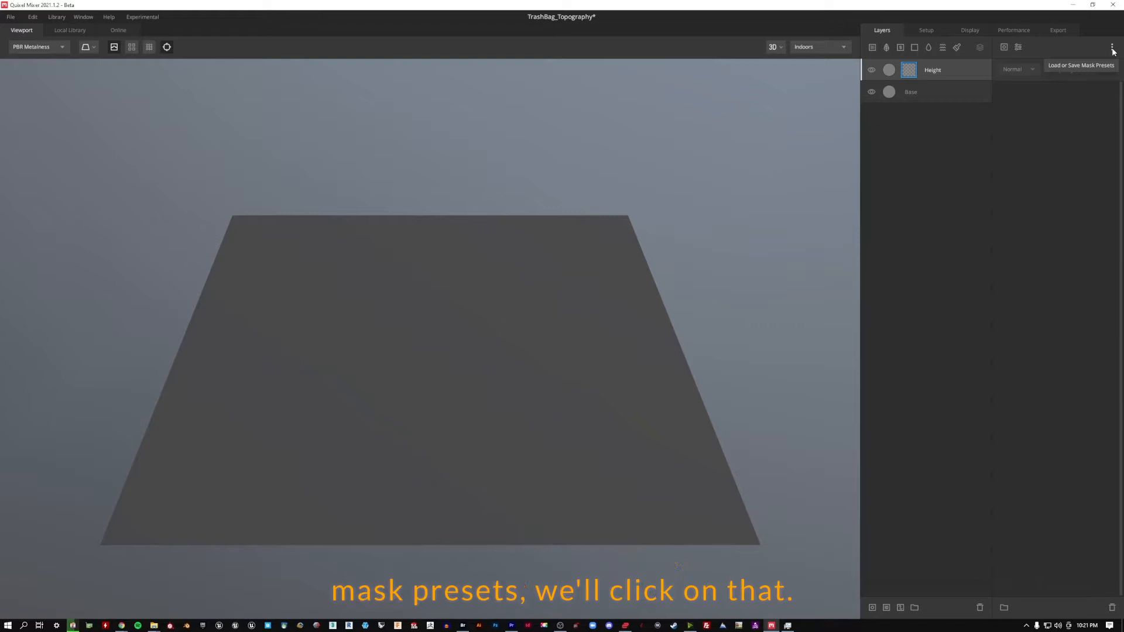
{"action": "left_click", "coordinate": [1111, 47]}
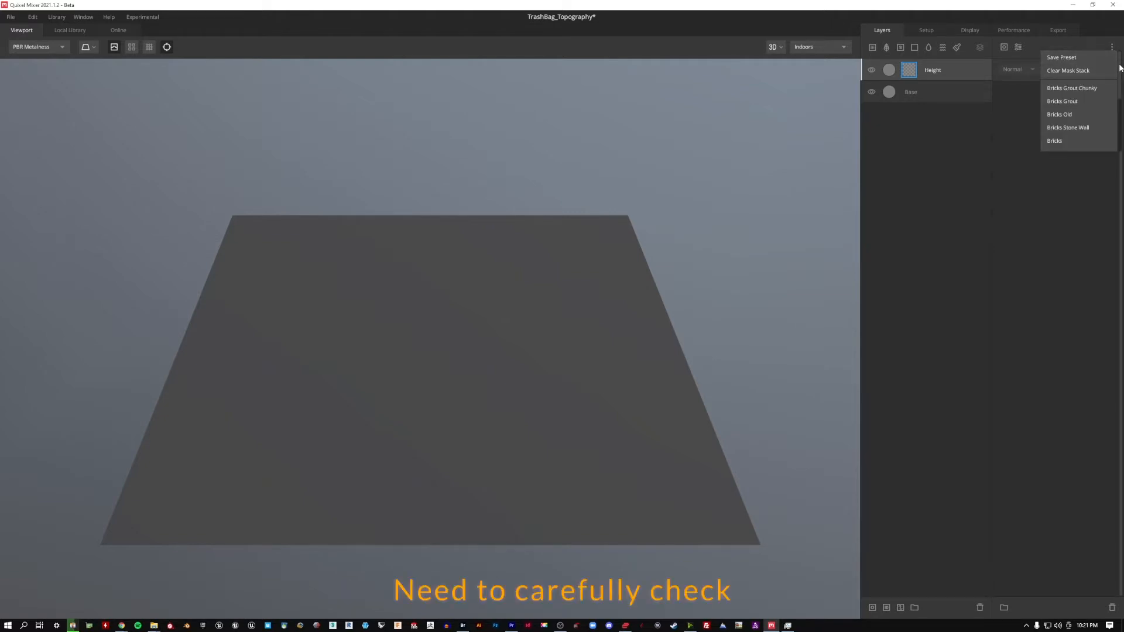
{"action": "scroll", "scroll_direction": "down", "scroll_amount": 3}
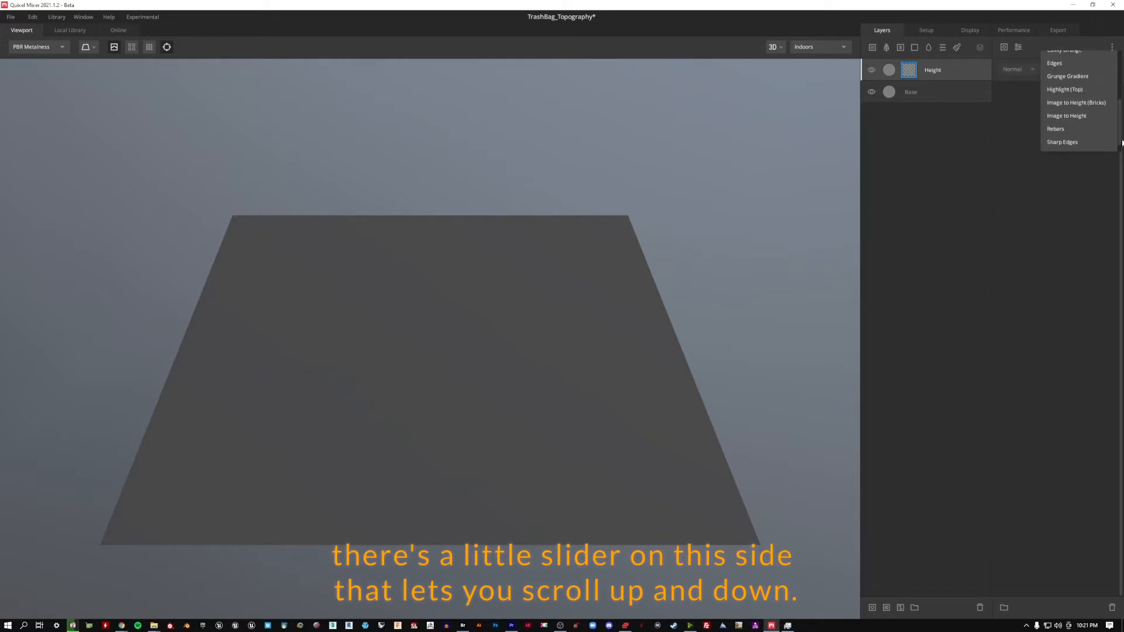
{"action": "scroll", "scroll_direction": "up", "scroll_amount": 3}
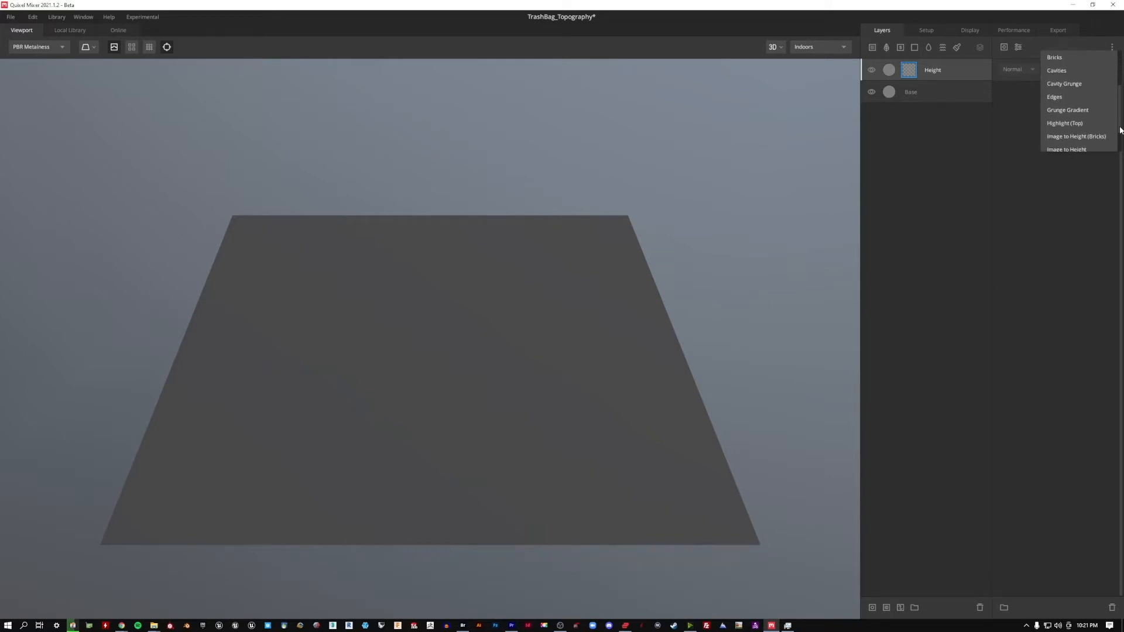
{"action": "scroll", "scroll_direction": "down", "scroll_amount": 3}
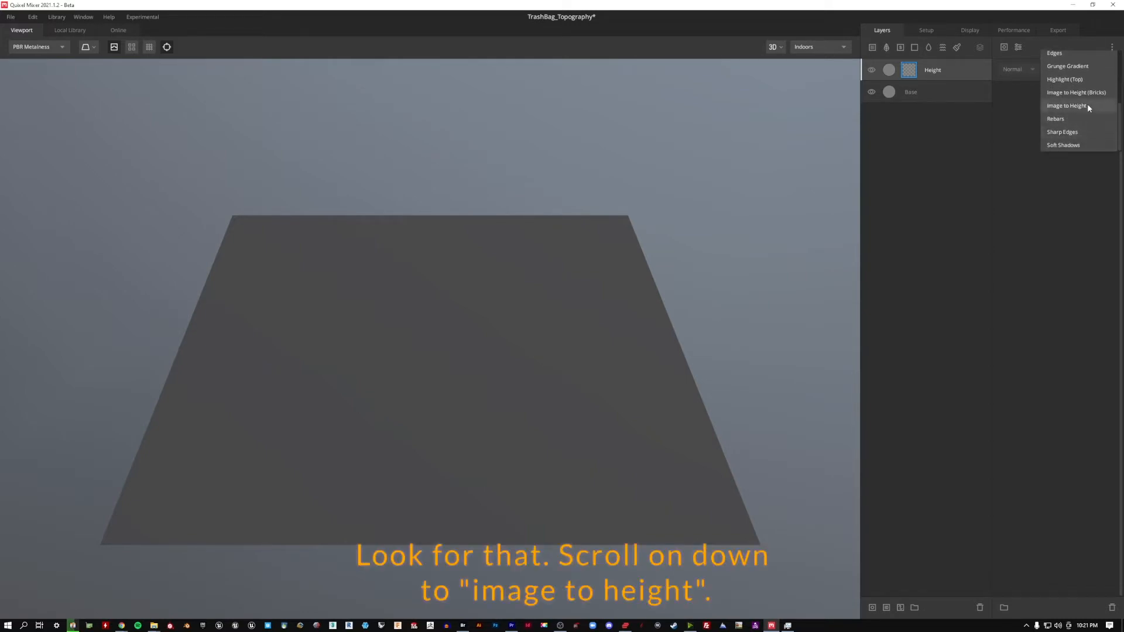
{"action": "left_click", "coordinate": [1066, 105]}
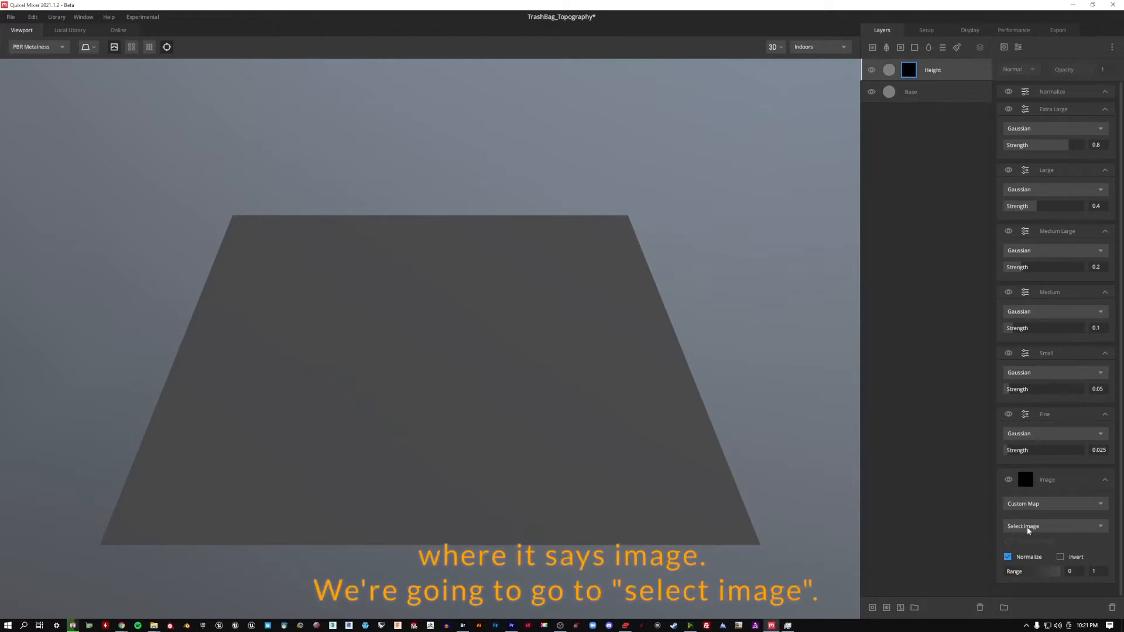
Load TrashBag_CroppedMasked from the topography folder into the mask's image slot.
{"action": "left_click", "coordinate": [1022, 525]}
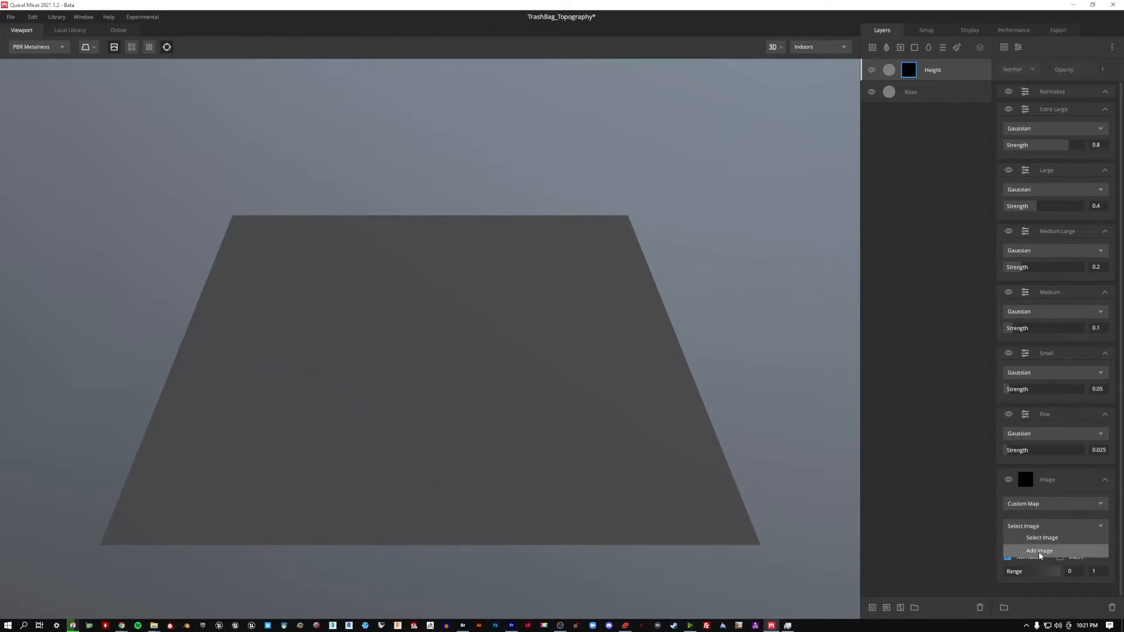
{"action": "left_click", "coordinate": [1039, 550]}
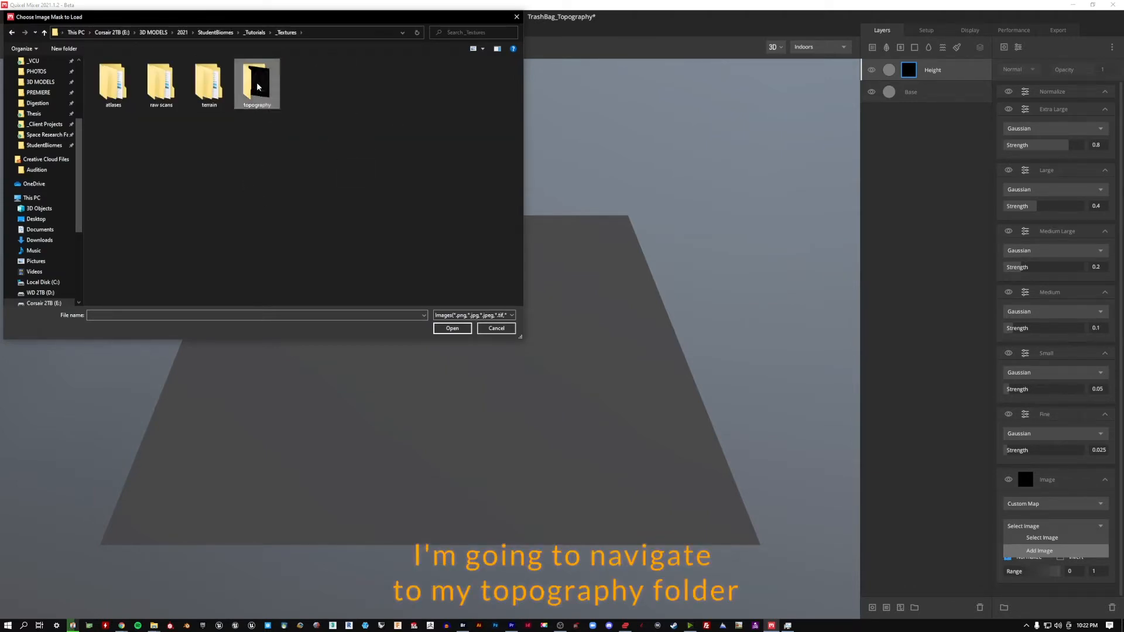
{"action": "double_click", "coordinate": [257, 79]}
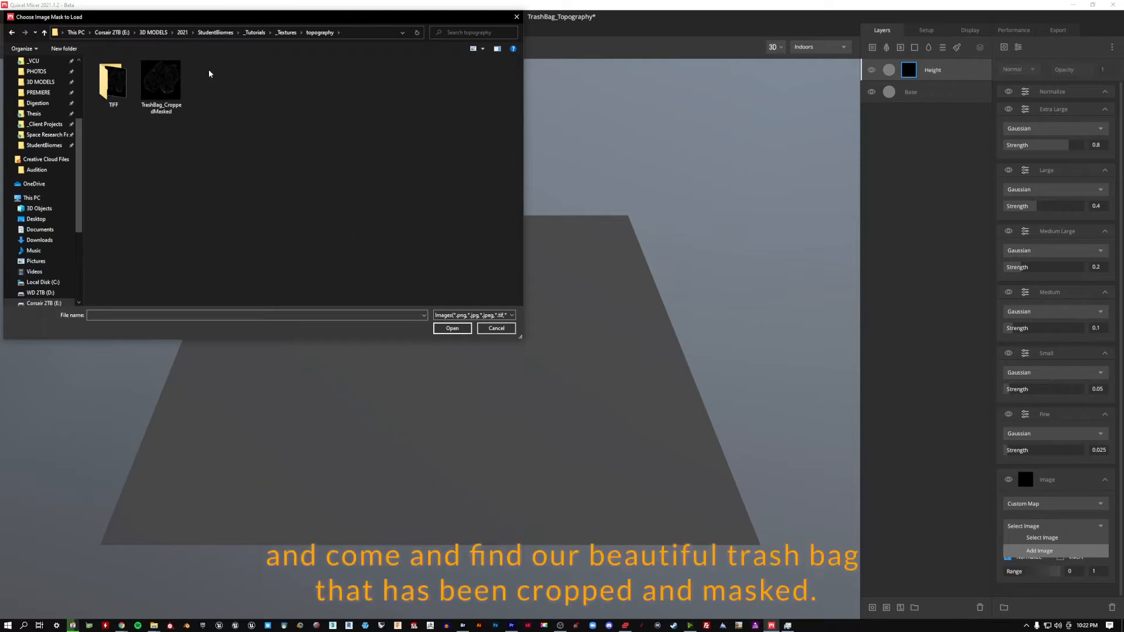
{"action": "left_click", "coordinate": [162, 78]}
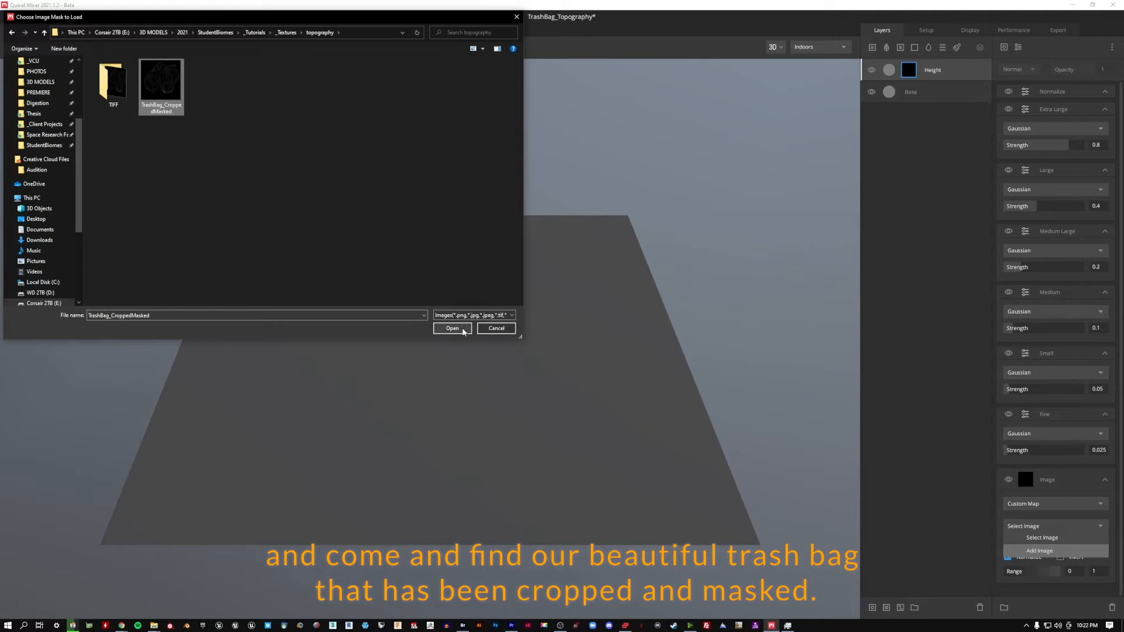
{"action": "left_click", "coordinate": [452, 328]}
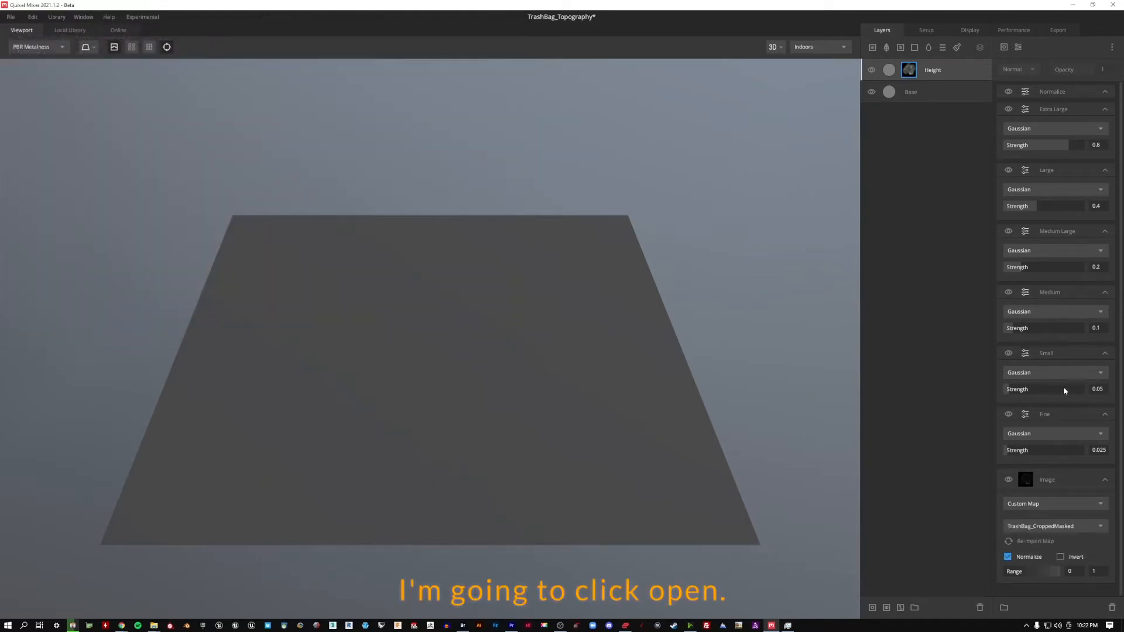
{"action": "mouse_move", "coordinate": [570, 335]}
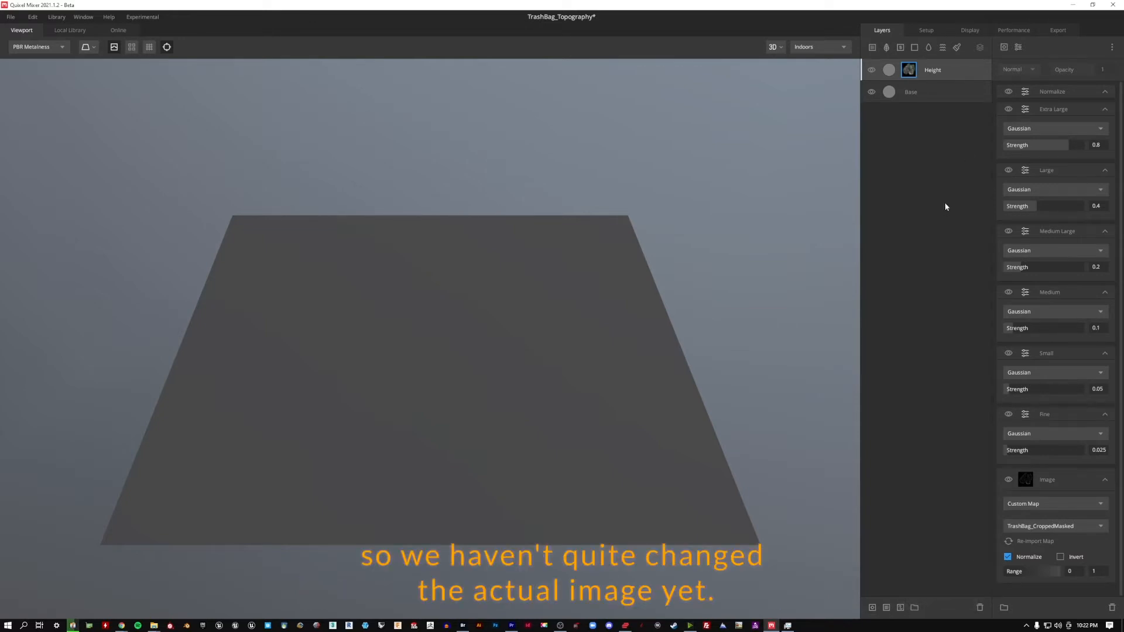
{"action": "mouse_move", "coordinate": [500, 510]}
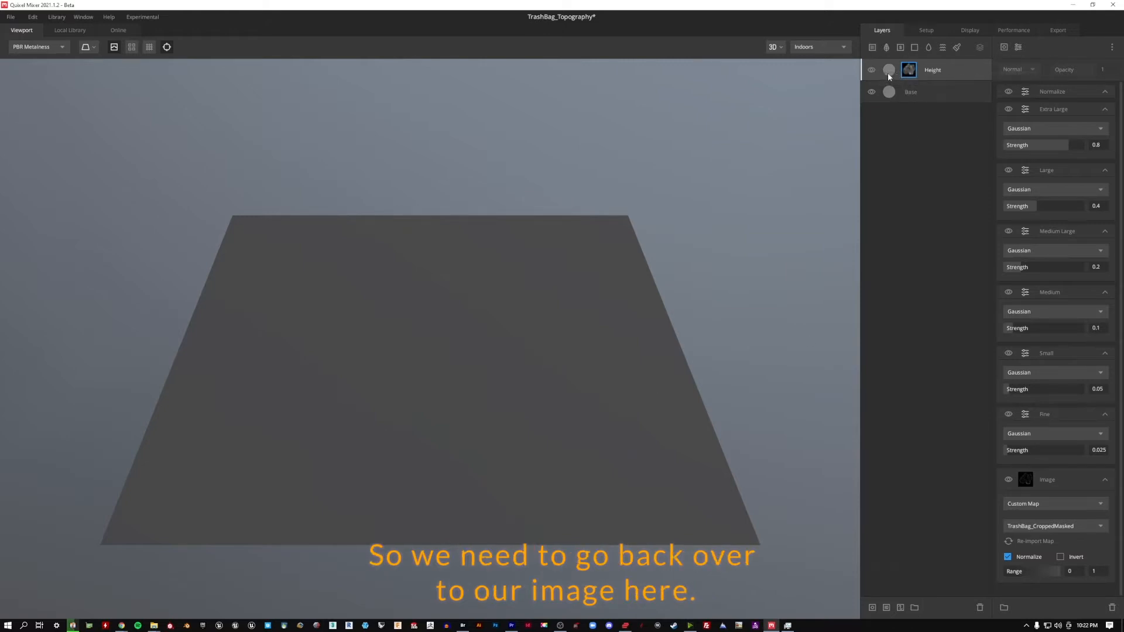
Select the Height layer itself to show its Blend and Placement properties.
{"action": "left_click", "coordinate": [932, 69]}
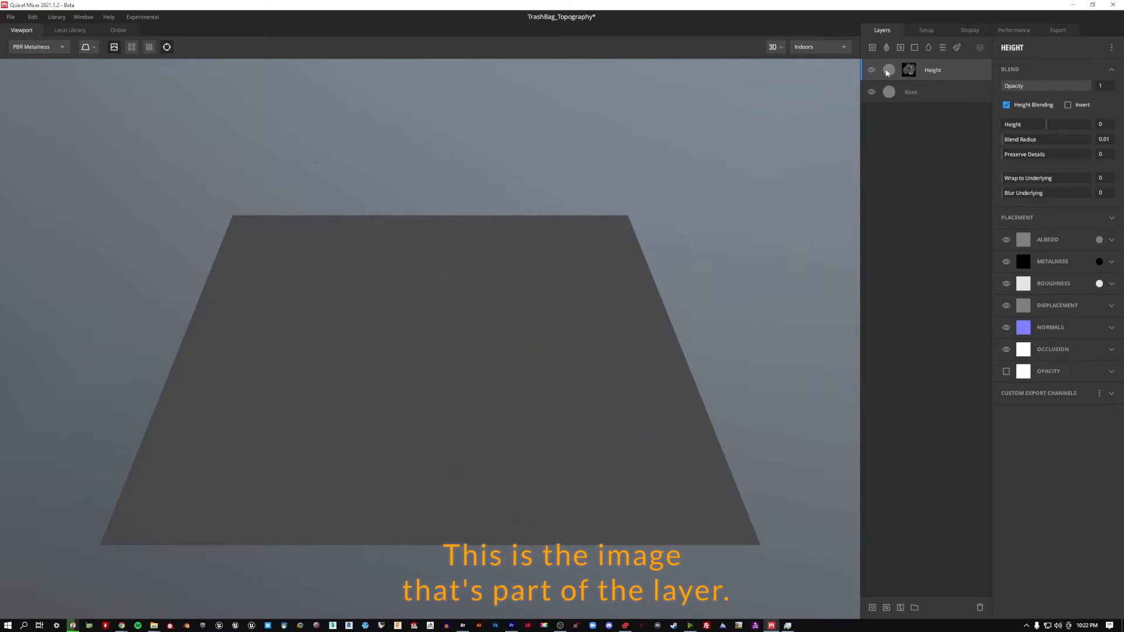
{"action": "left_click", "coordinate": [909, 69]}
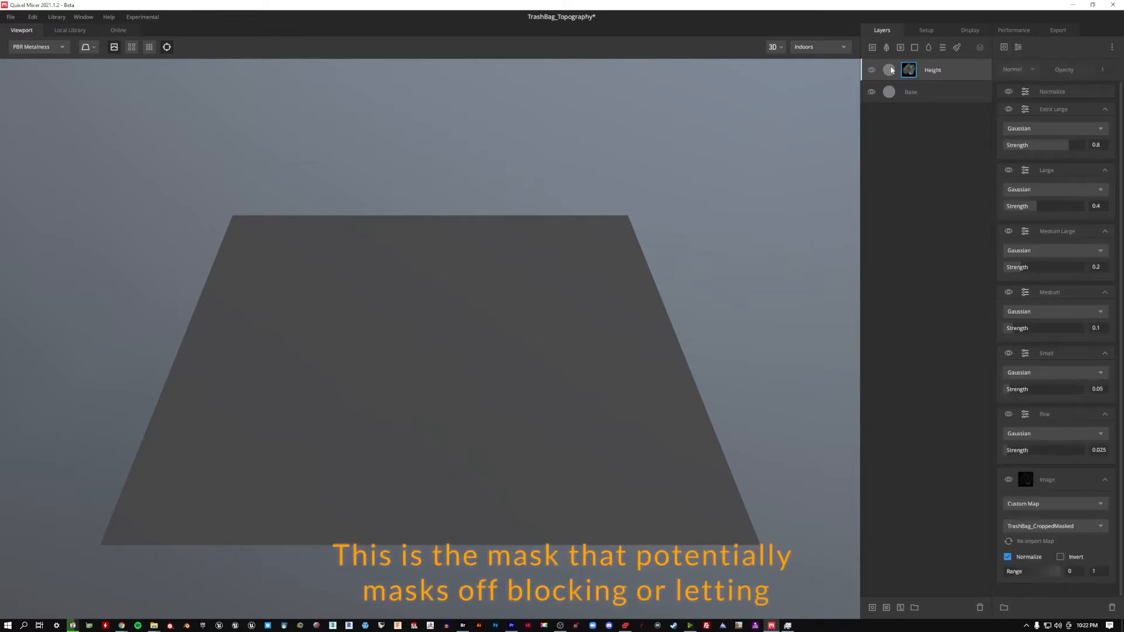
{"action": "left_click", "coordinate": [909, 69]}
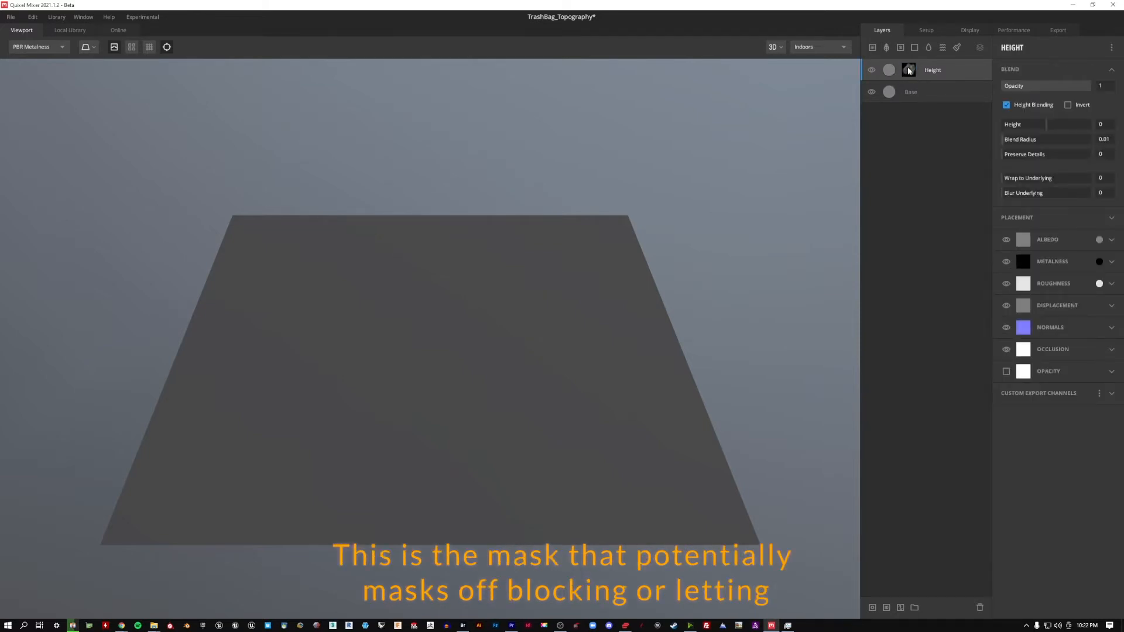
{"action": "mouse_move", "coordinate": [899, 81]}
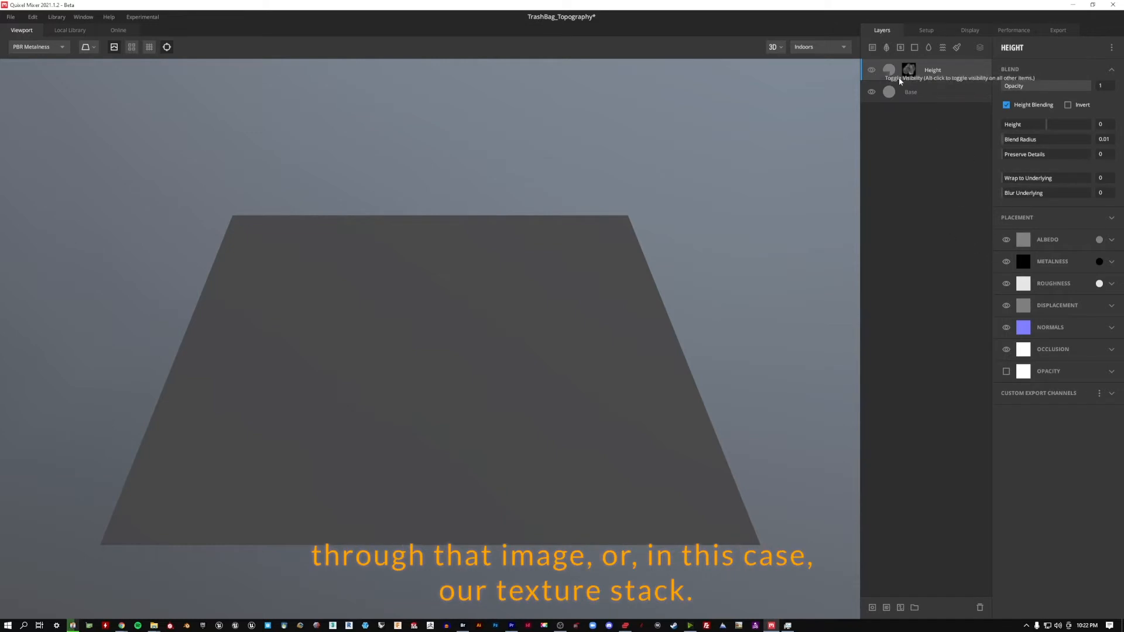
{"action": "mouse_move", "coordinate": [864, 400]}
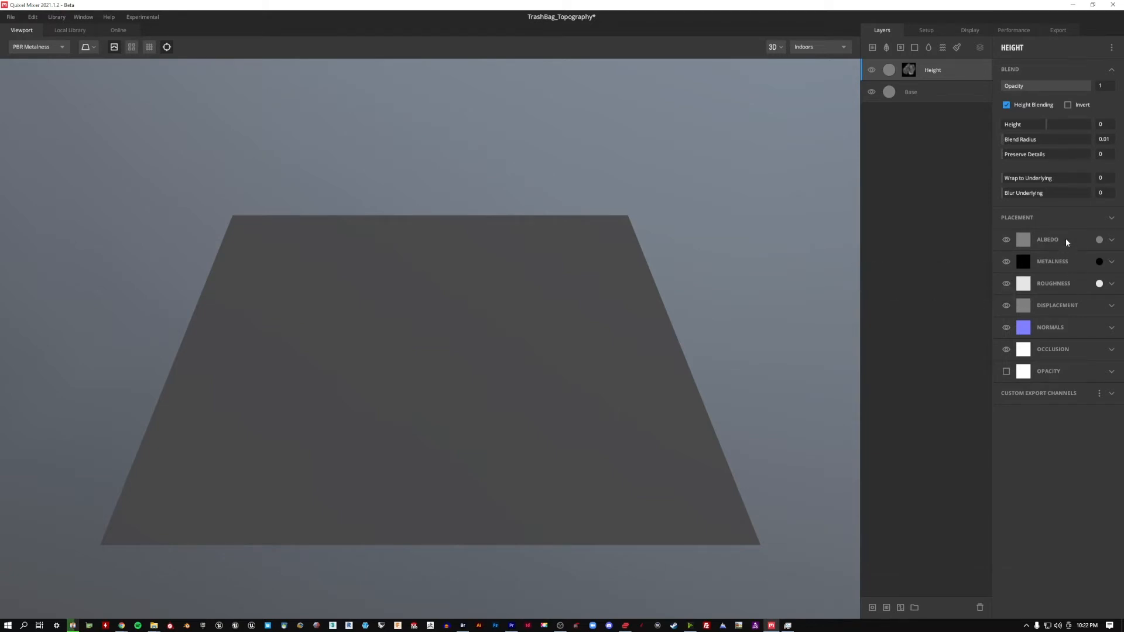
{"action": "mouse_move", "coordinate": [921, 93]}
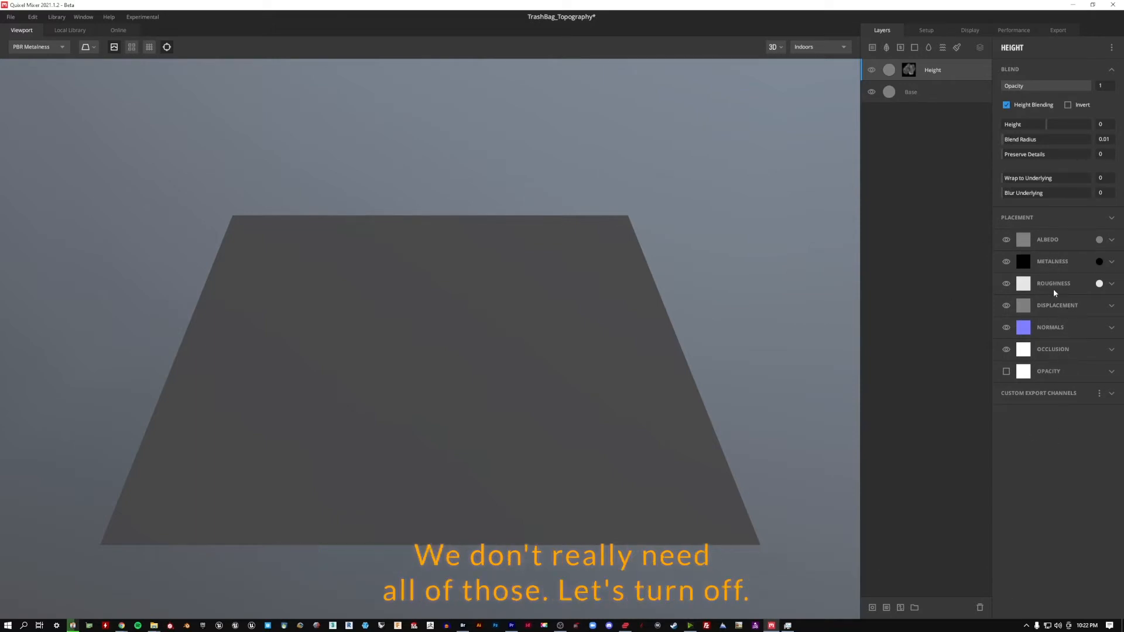
Disable metalness and another unneeded channel in the Height layer's Placement.
{"action": "left_click", "coordinate": [1006, 261]}
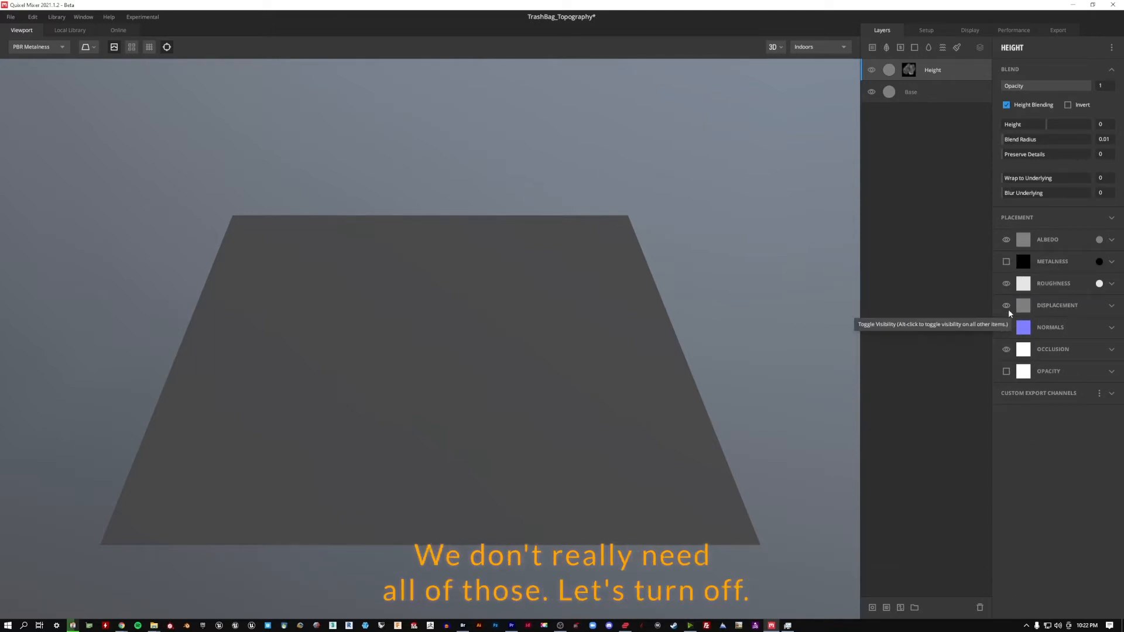
{"action": "left_click", "coordinate": [1005, 284]}
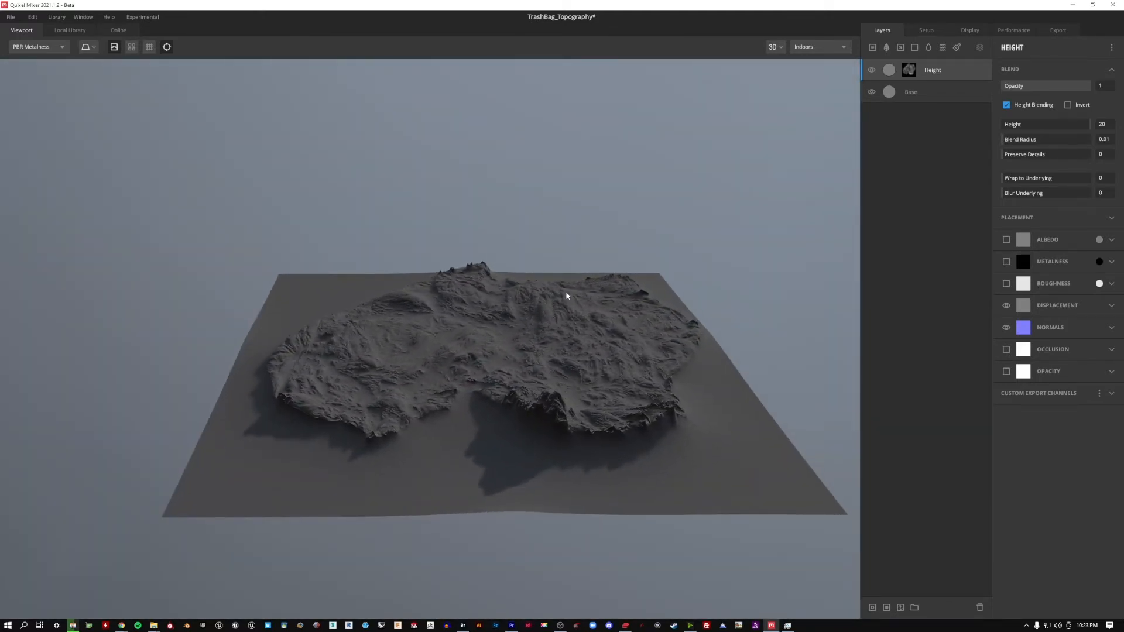
Zoom the viewport toward the raised terrain while relighting it.
{"action": "scroll", "scroll_direction": "up", "scroll_amount": 3}
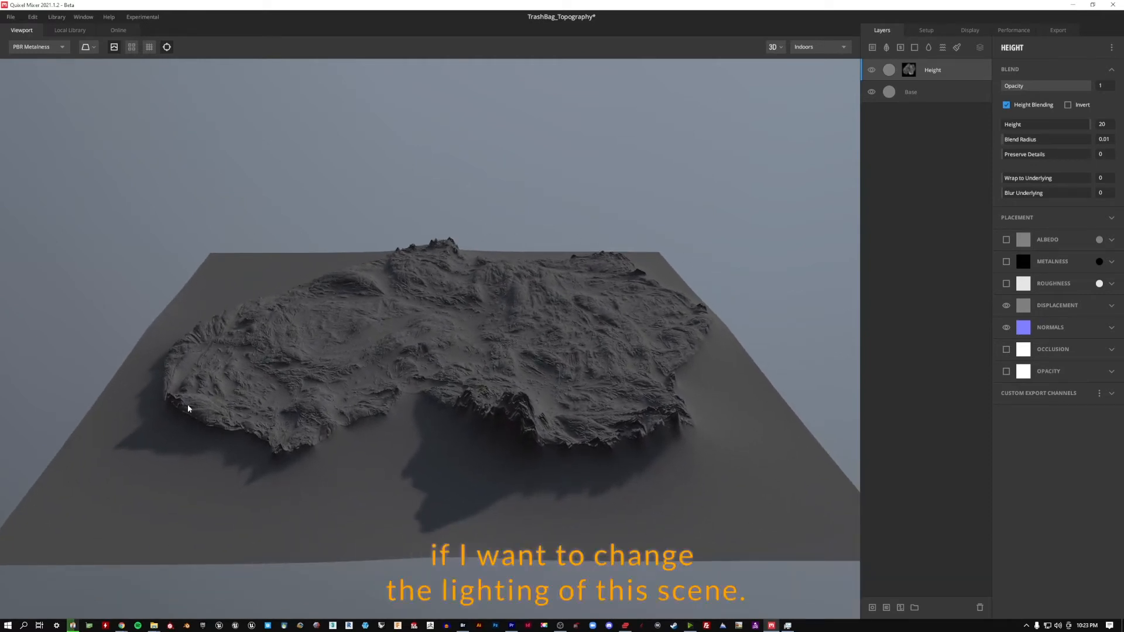
{"action": "mouse_move", "coordinate": [633, 352]}
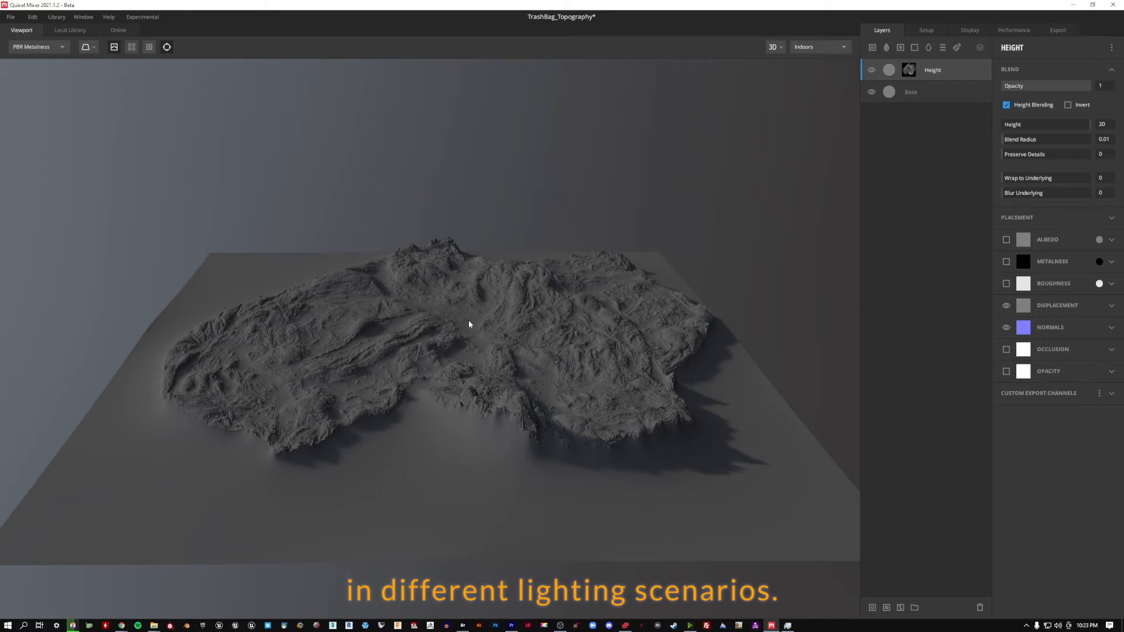
{"action": "mouse_move", "coordinate": [832, 94]}
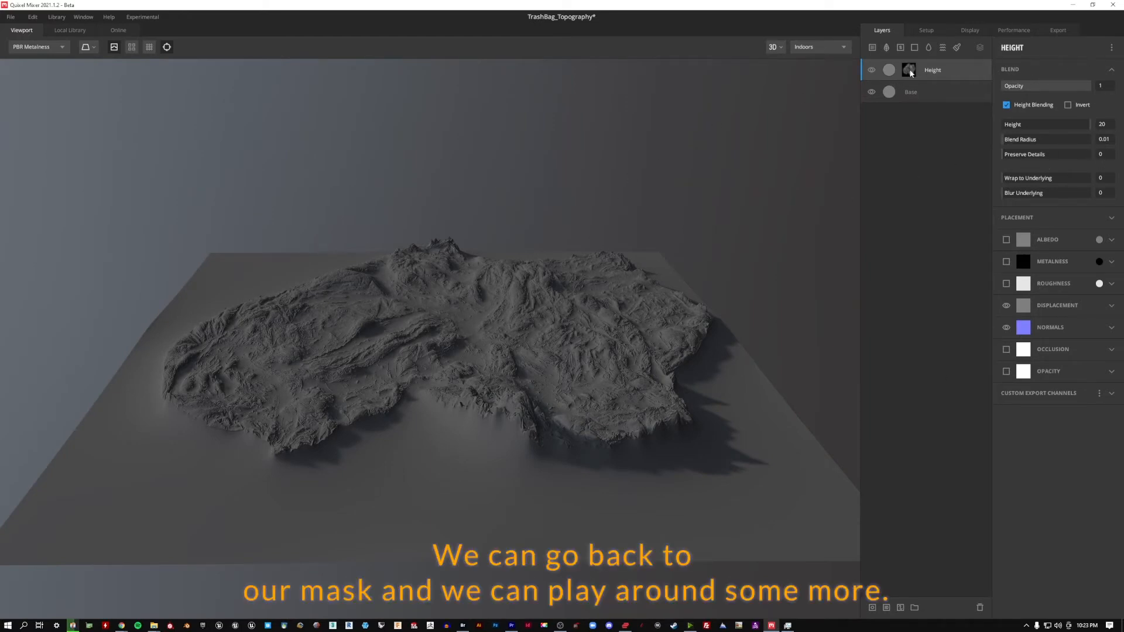
Show the Height layer's Image to Height mask settings to adjust Image Range.
{"action": "left_click", "coordinate": [909, 70]}
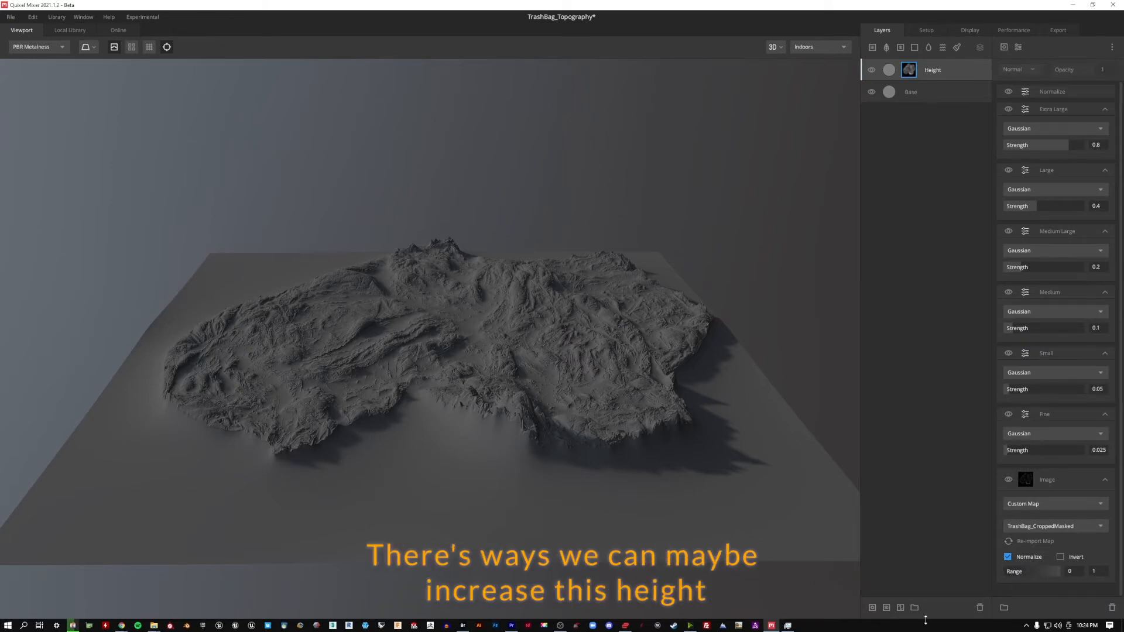
{"action": "mouse_move", "coordinate": [1059, 571]}
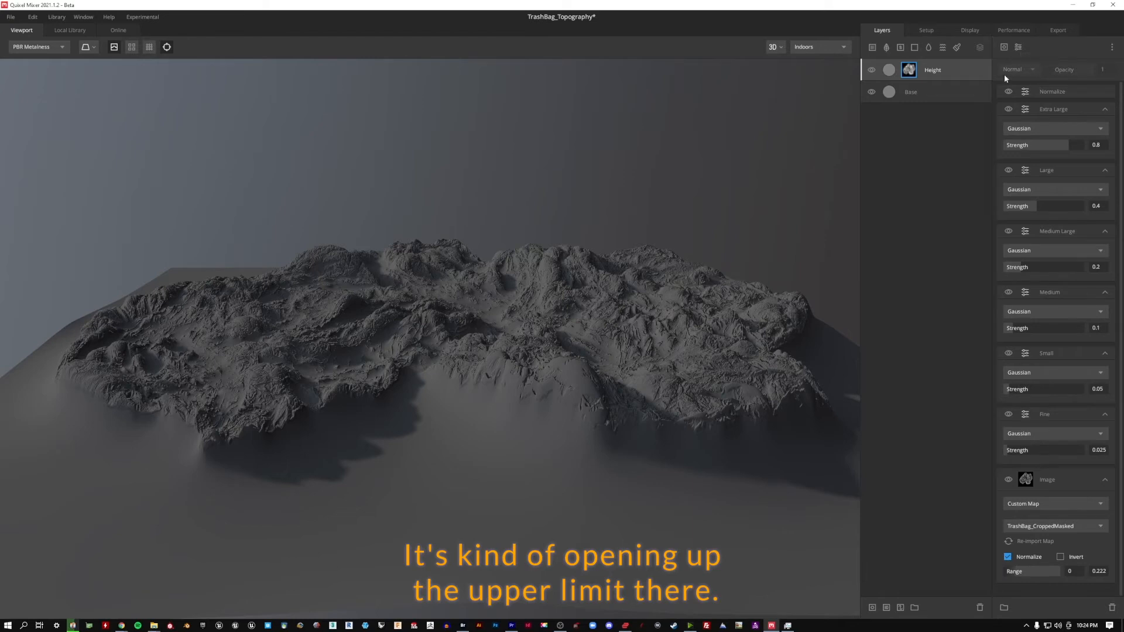
Show the Height layer's settings and toggle Normals off and on to compare detail.
{"action": "left_click", "coordinate": [932, 69]}
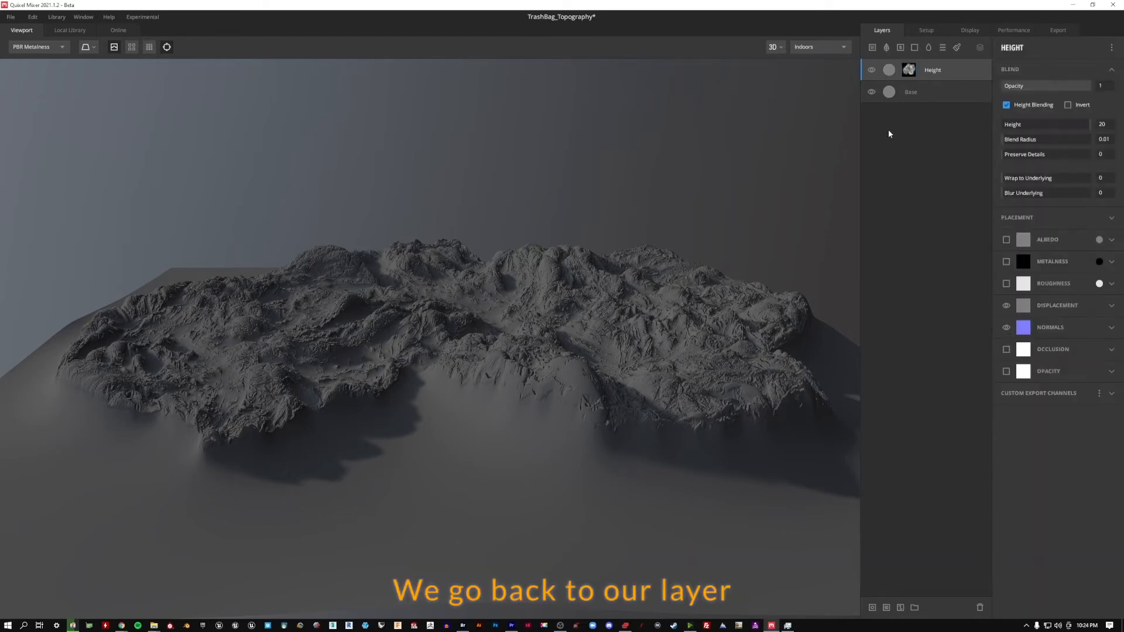
{"action": "mouse_move", "coordinate": [583, 309]}
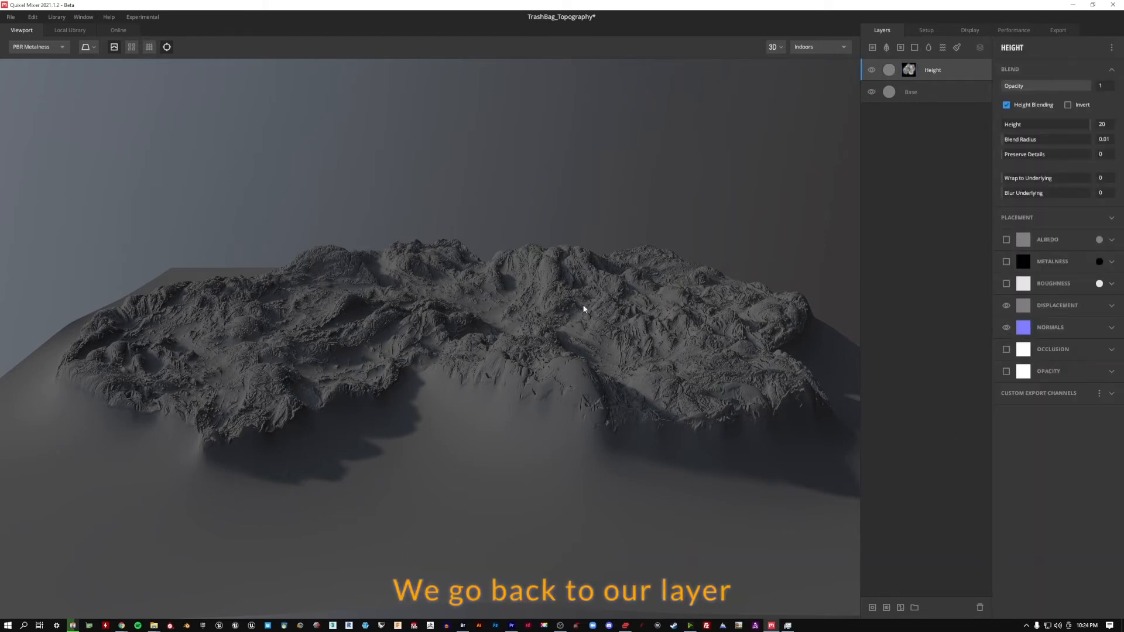
{"action": "left_click", "coordinate": [1005, 328]}
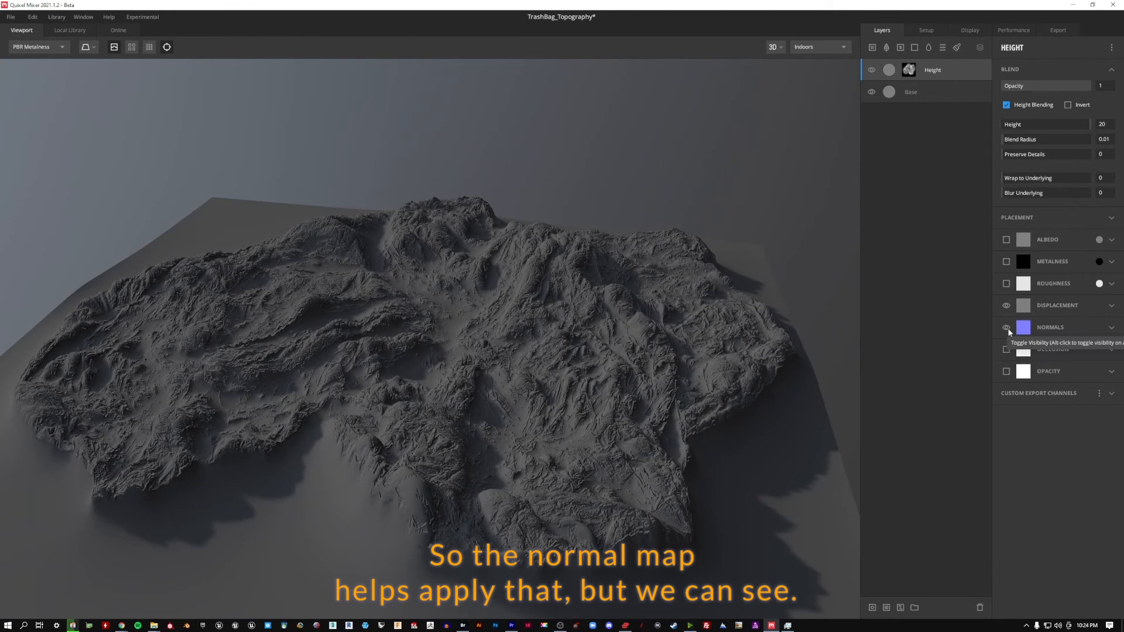
{"action": "left_click", "coordinate": [1006, 327]}
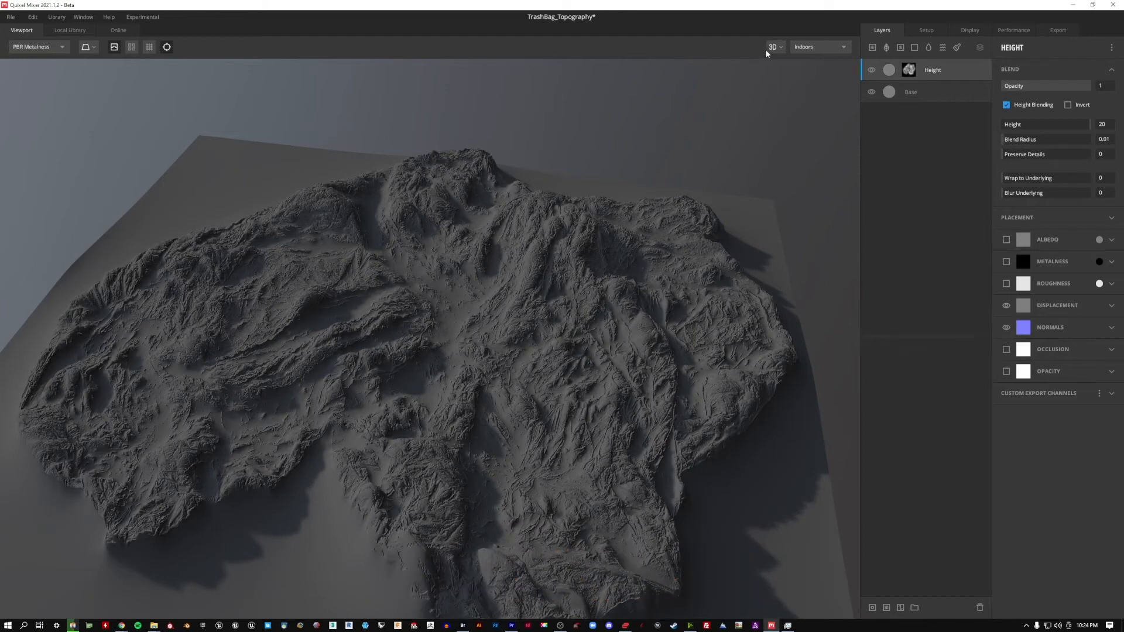
Preview only the Displacement channel in the viewport and view it on the 3D terrain.
{"action": "left_click", "coordinate": [774, 46]}
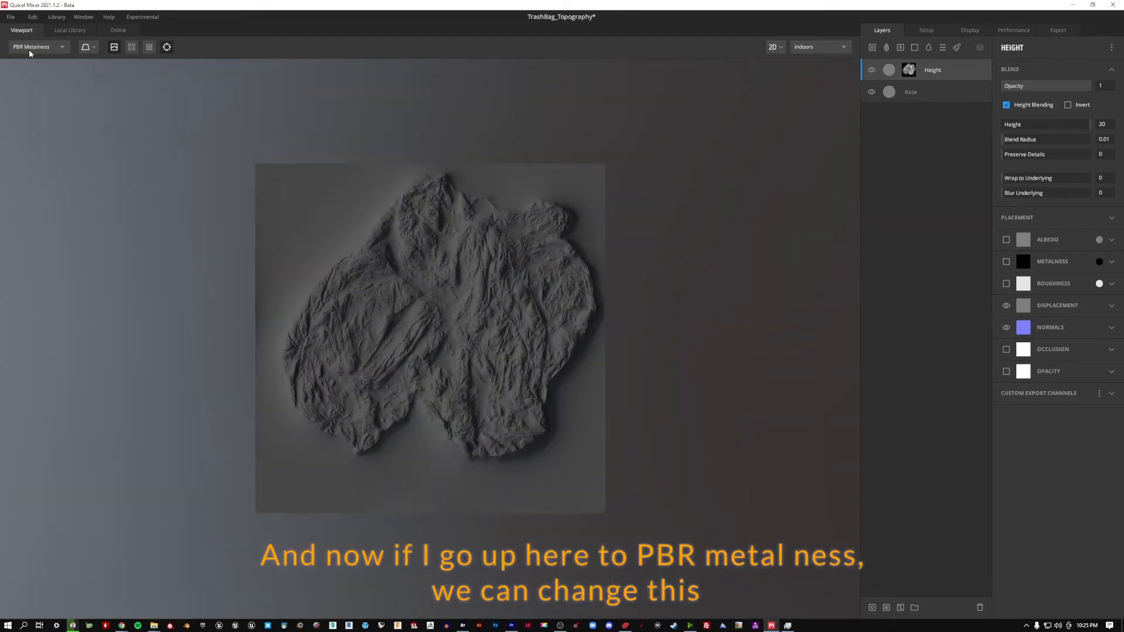
{"action": "left_click", "coordinate": [37, 47]}
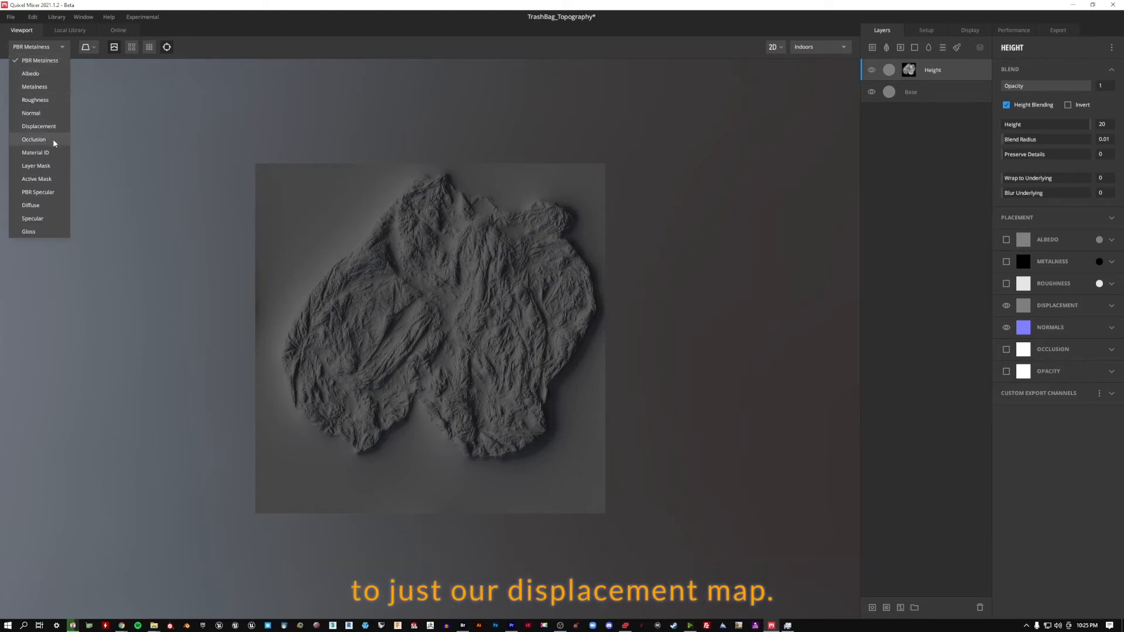
{"action": "left_click", "coordinate": [38, 126]}
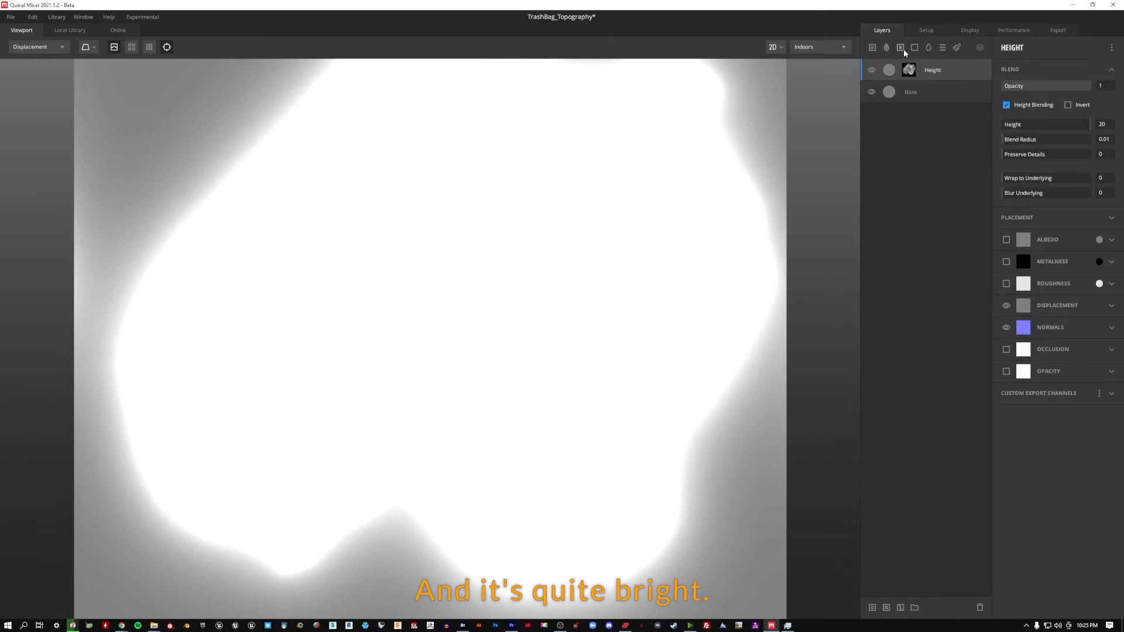
{"action": "left_click", "coordinate": [774, 47]}
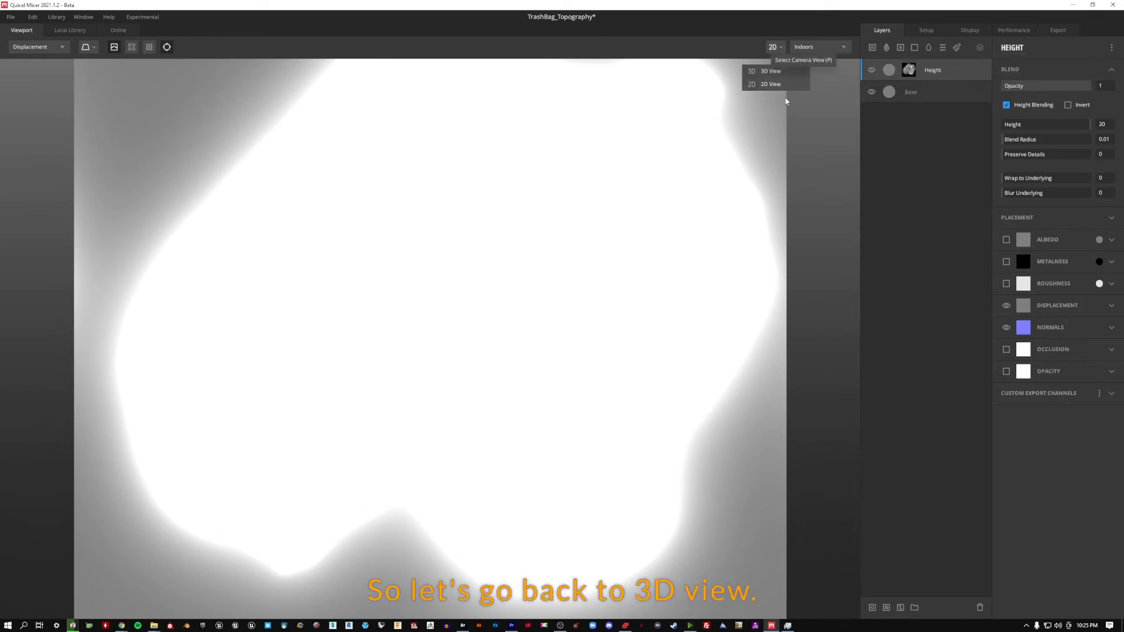
{"action": "left_click", "coordinate": [769, 84]}
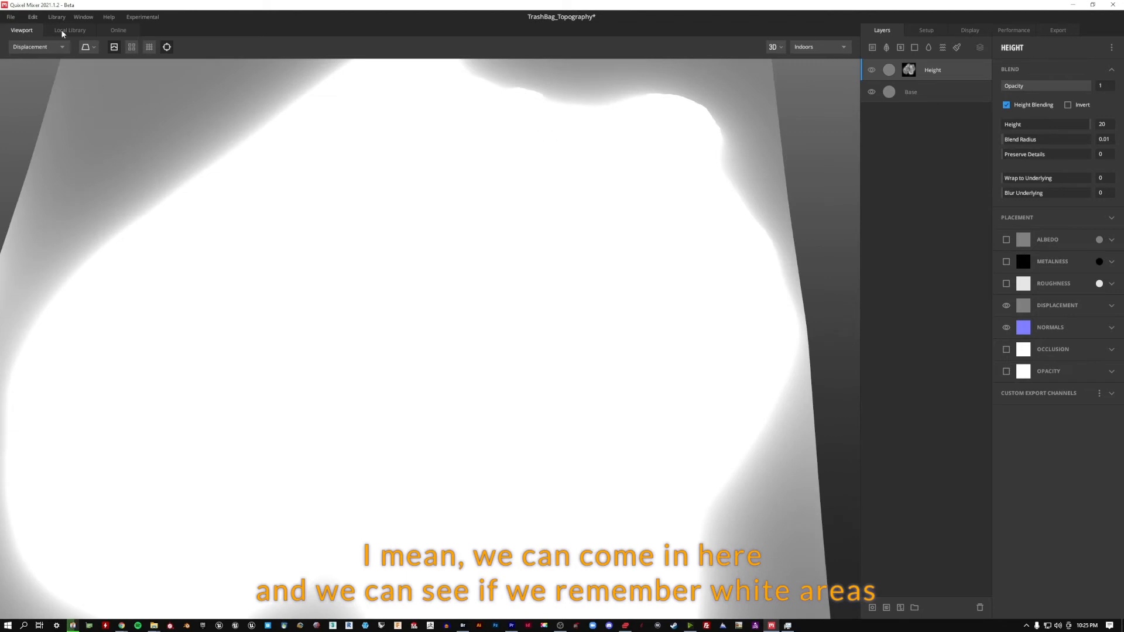
Toggle the camera between 2D View and 3D View to check the displacement map both ways.
{"action": "left_click", "coordinate": [774, 46]}
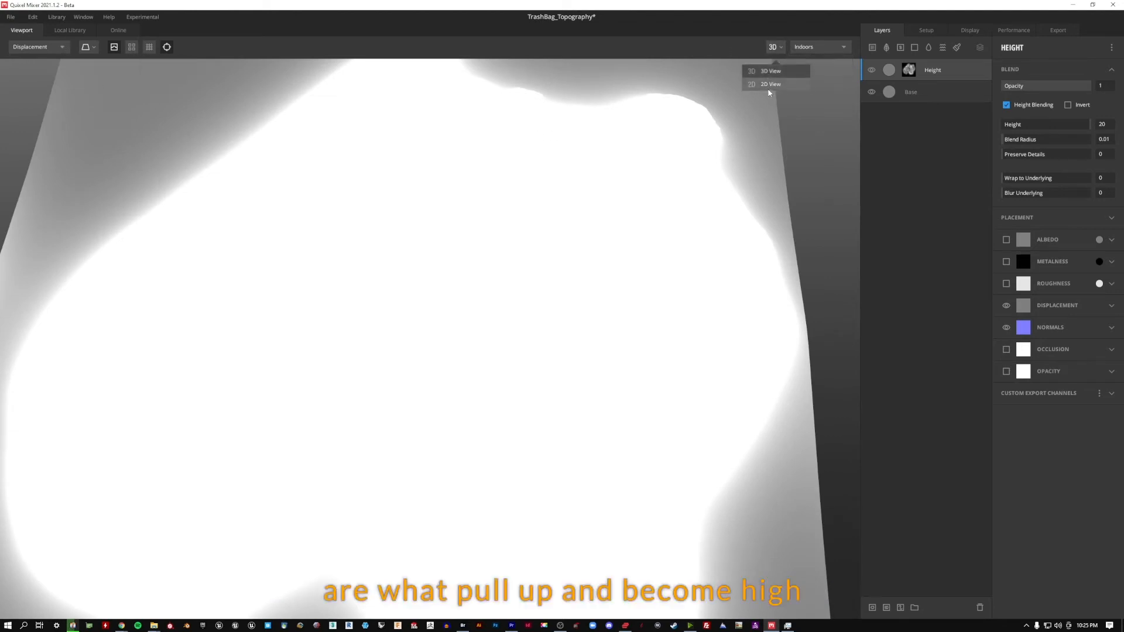
{"action": "left_click", "coordinate": [770, 84]}
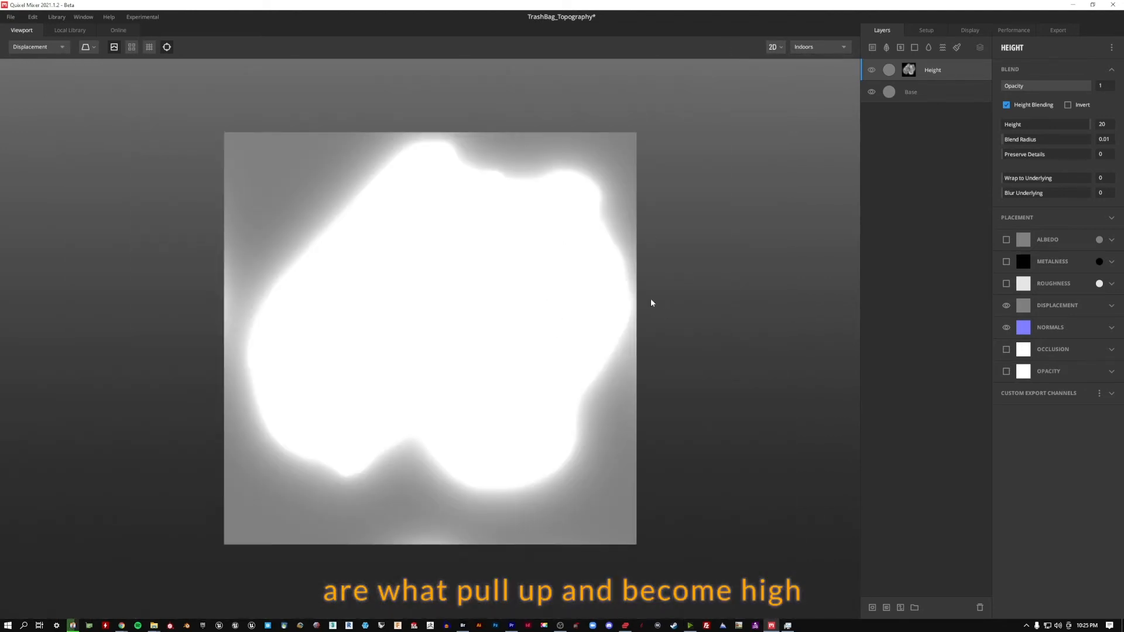
{"action": "left_click", "coordinate": [774, 47]}
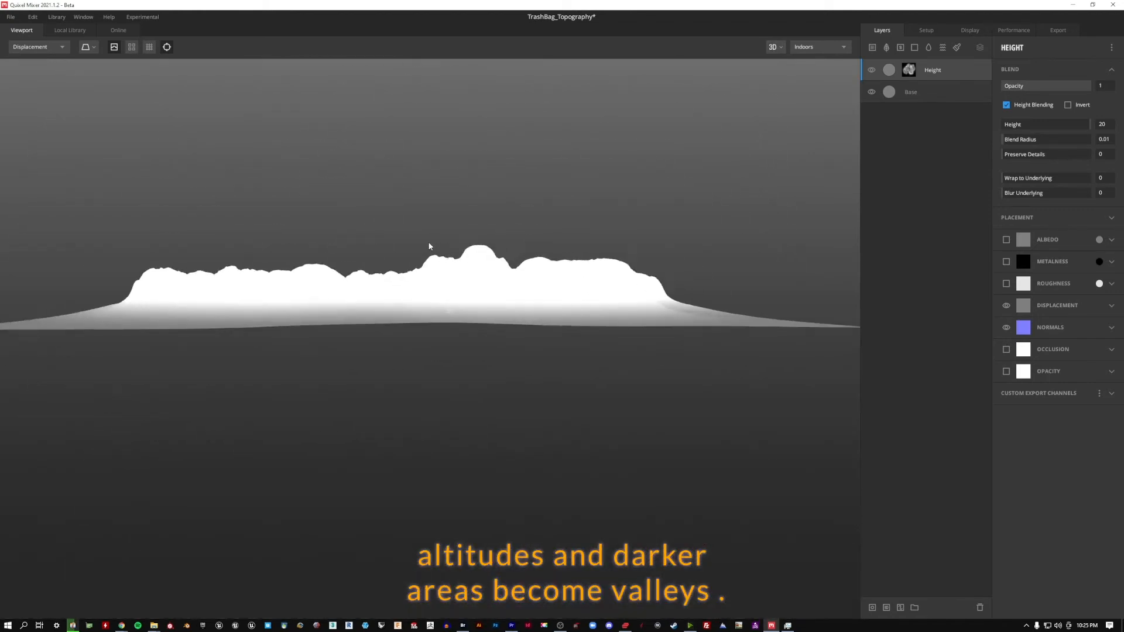
{"action": "left_click", "coordinate": [36, 47]}
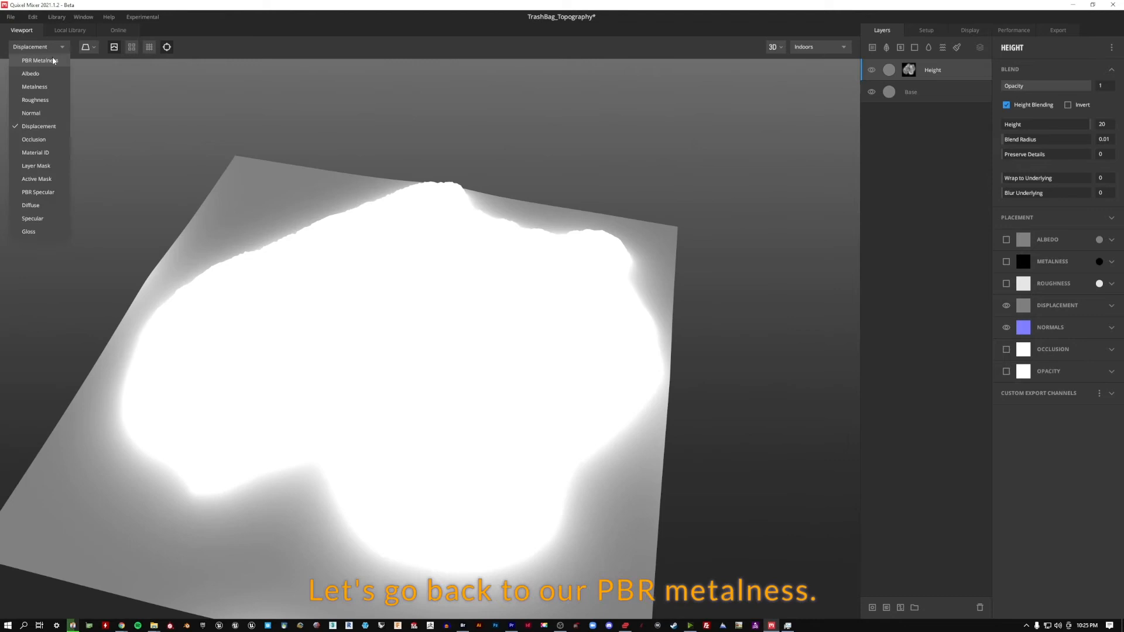
Return to the PBR Metalness preview, revisit the height mask range, and go to the Export settings.
{"action": "left_click", "coordinate": [38, 60]}
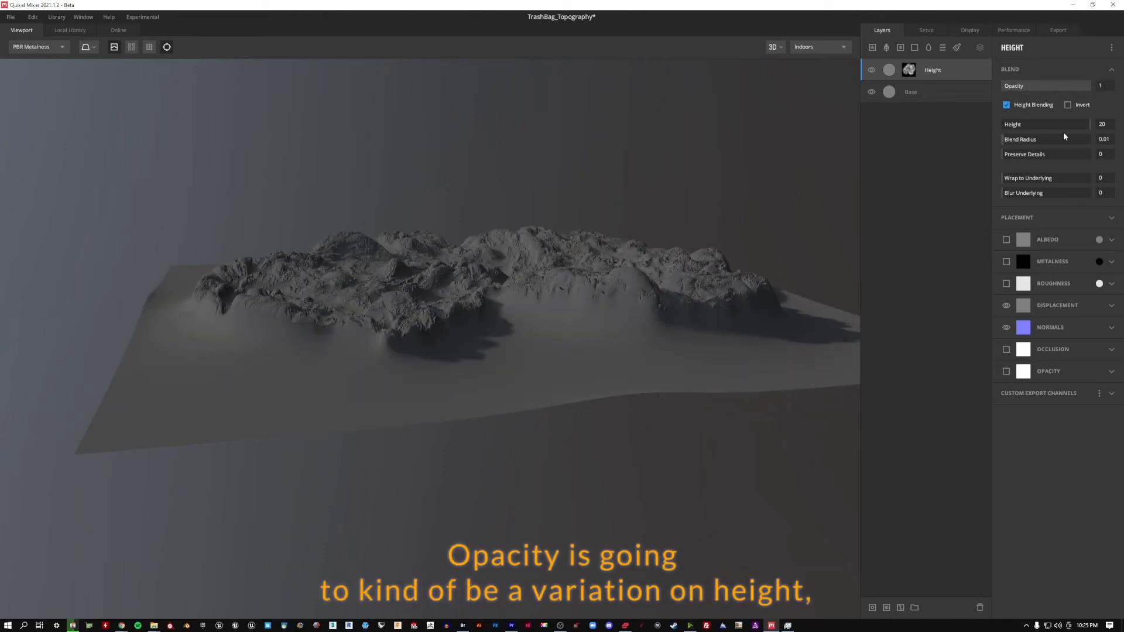
{"action": "mouse_move", "coordinate": [1081, 239]}
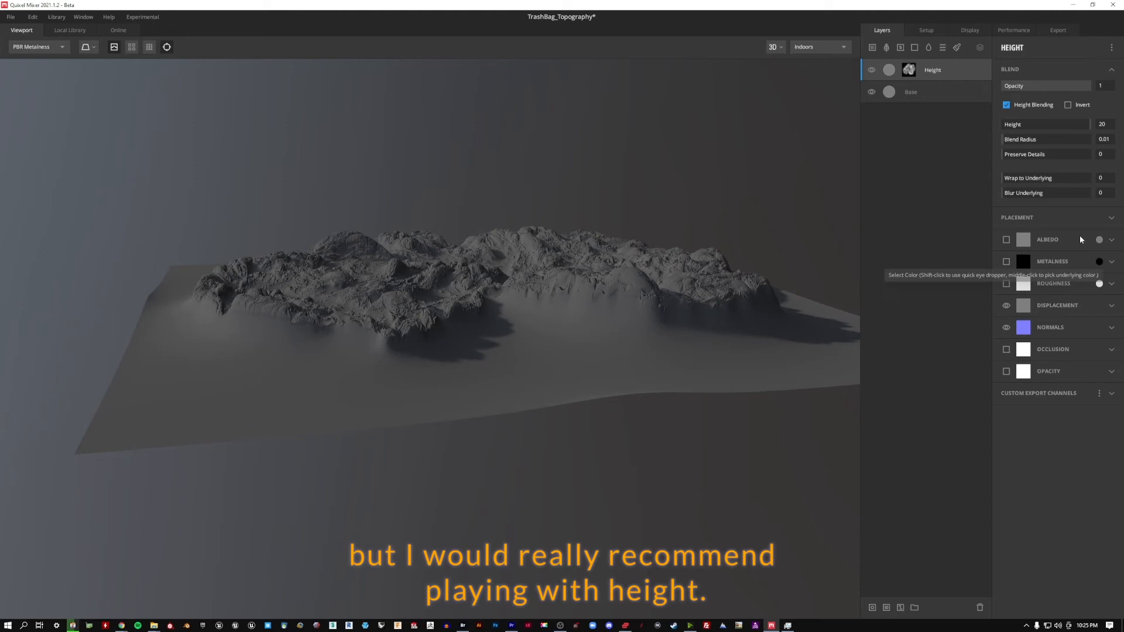
{"action": "left_click", "coordinate": [1111, 306]}
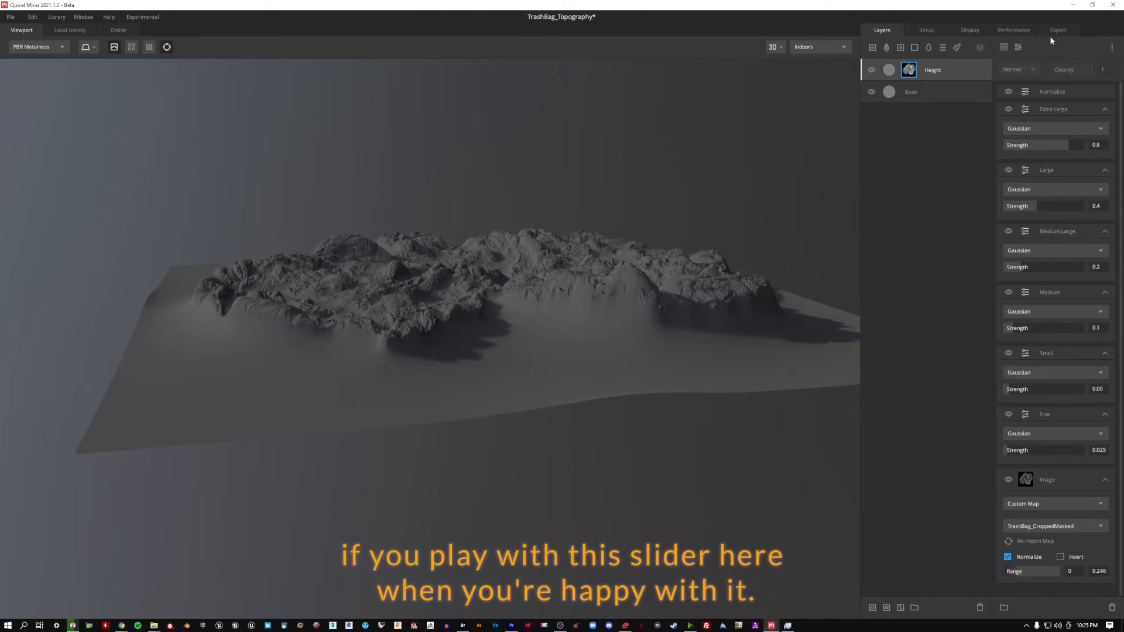
{"action": "left_click", "coordinate": [1059, 30]}
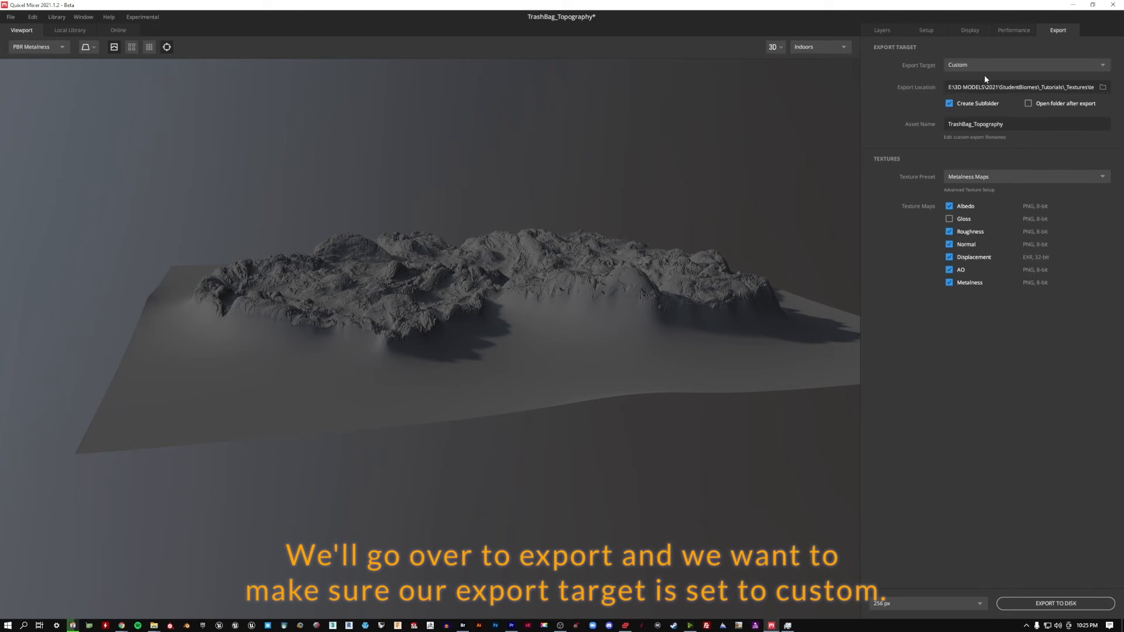
{"action": "mouse_move", "coordinate": [1102, 88]}
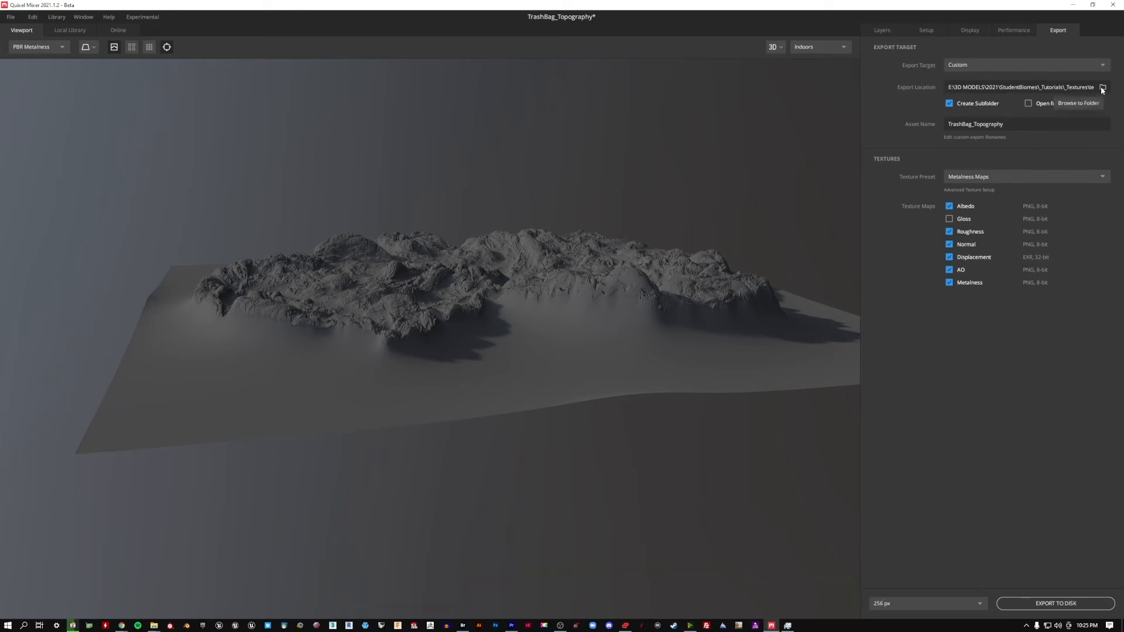
Browse for an export location and enter the topography folder under _Textures.
{"action": "left_click", "coordinate": [1103, 86]}
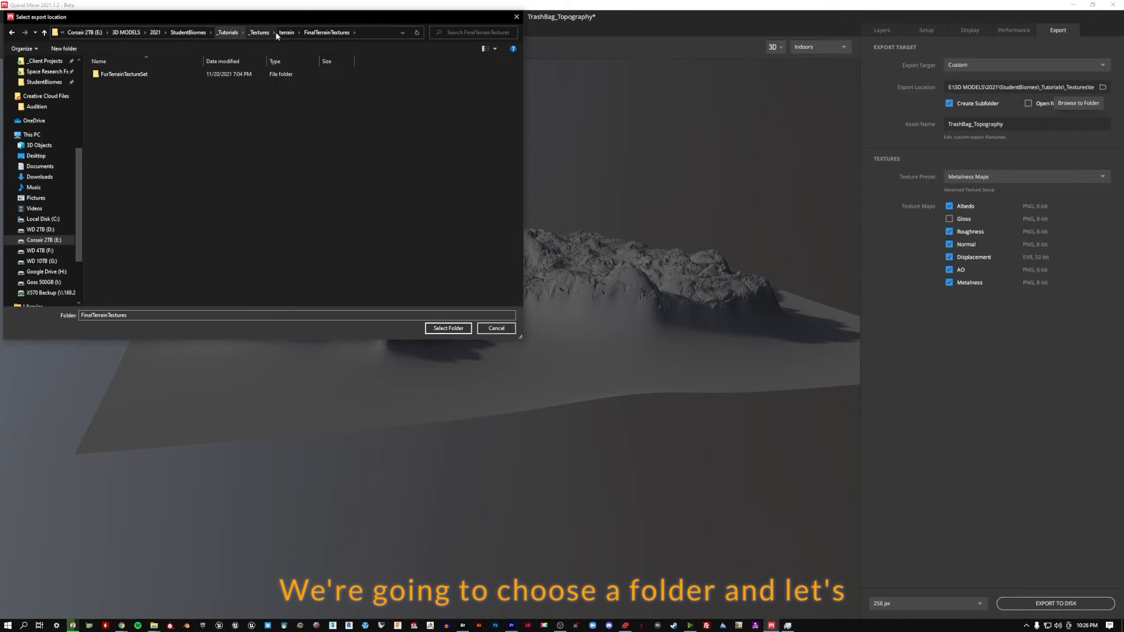
{"action": "left_click", "coordinate": [257, 33]}
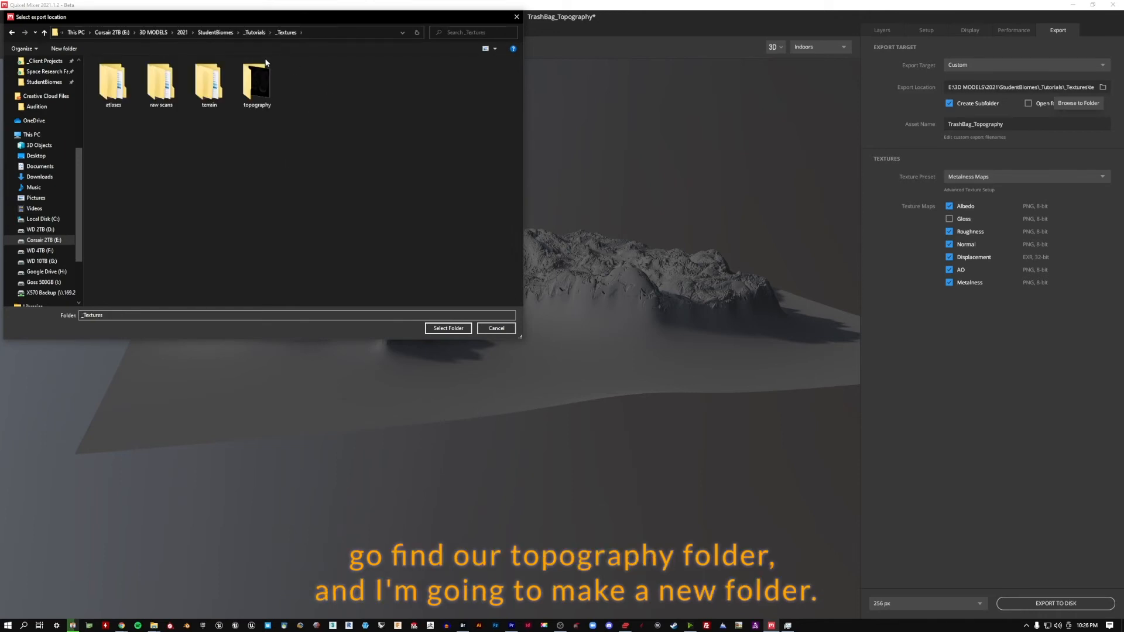
{"action": "double_click", "coordinate": [256, 81]}
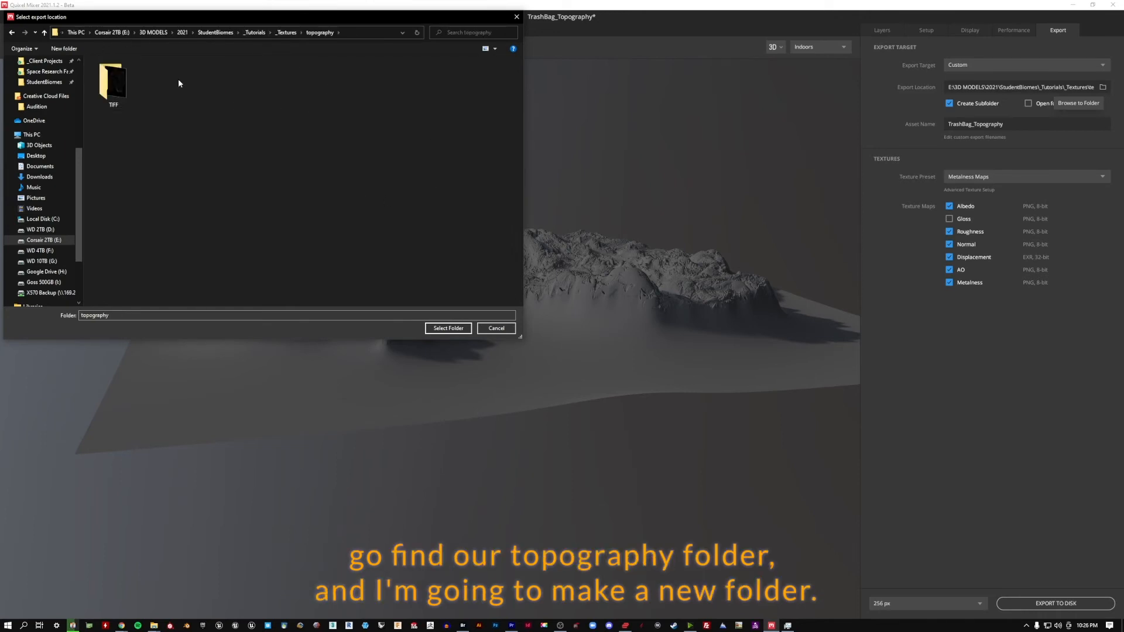
{"action": "mouse_move", "coordinate": [63, 48]}
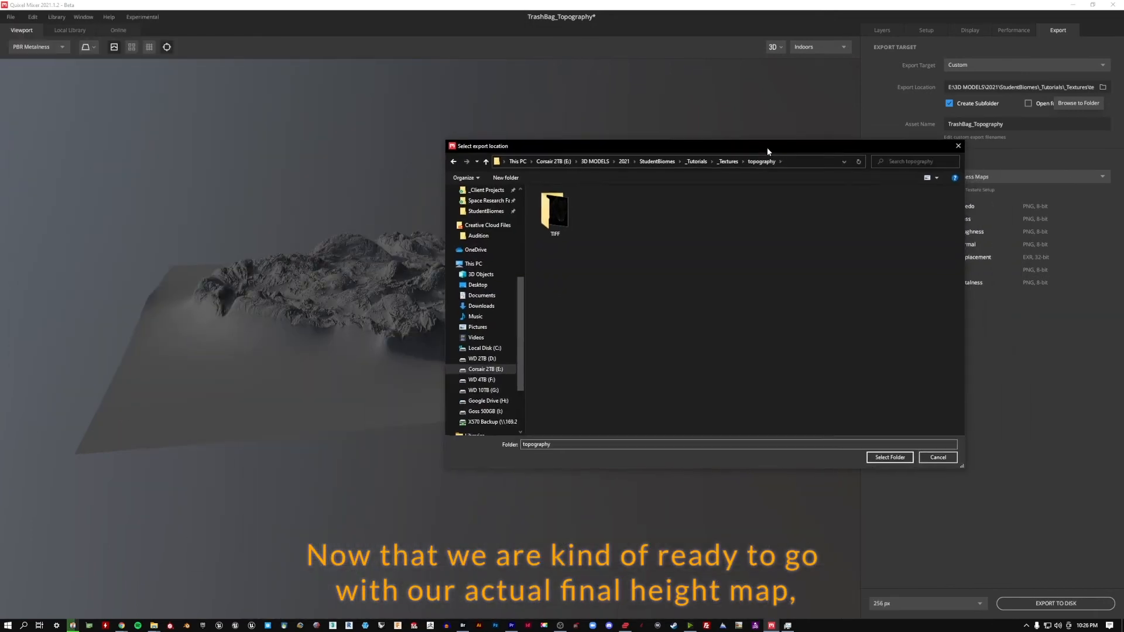
Create a Topography_Heightmap folder inside topography and select it as the export location.
{"action": "left_click", "coordinate": [506, 176]}
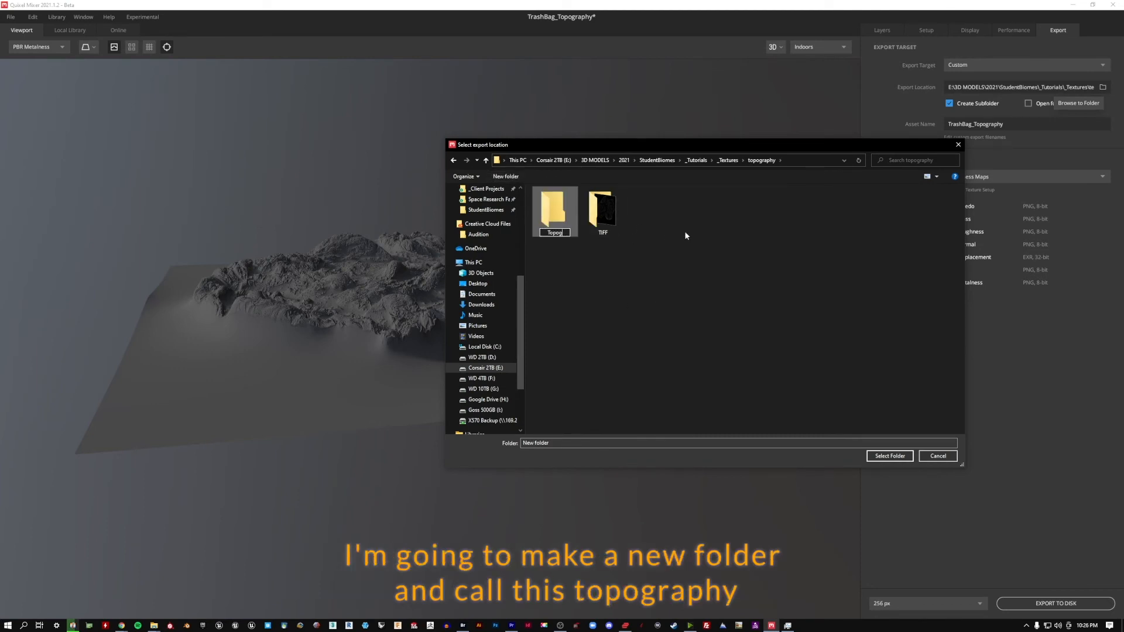
{"action": "type", "text": "Topography Height"}
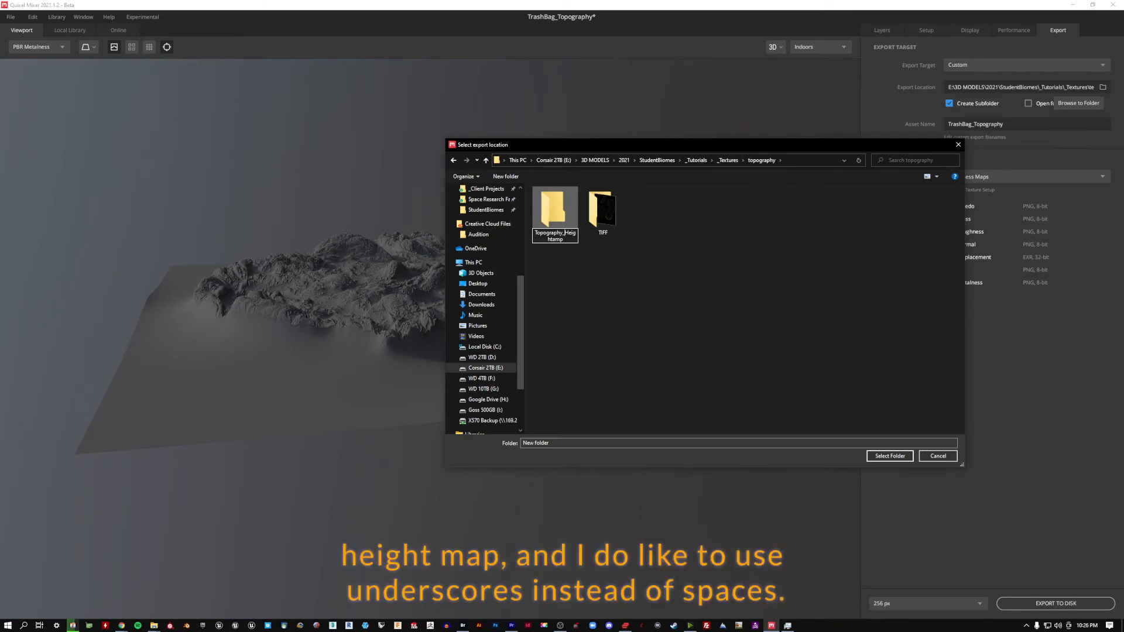
{"action": "double_click", "coordinate": [553, 206]}
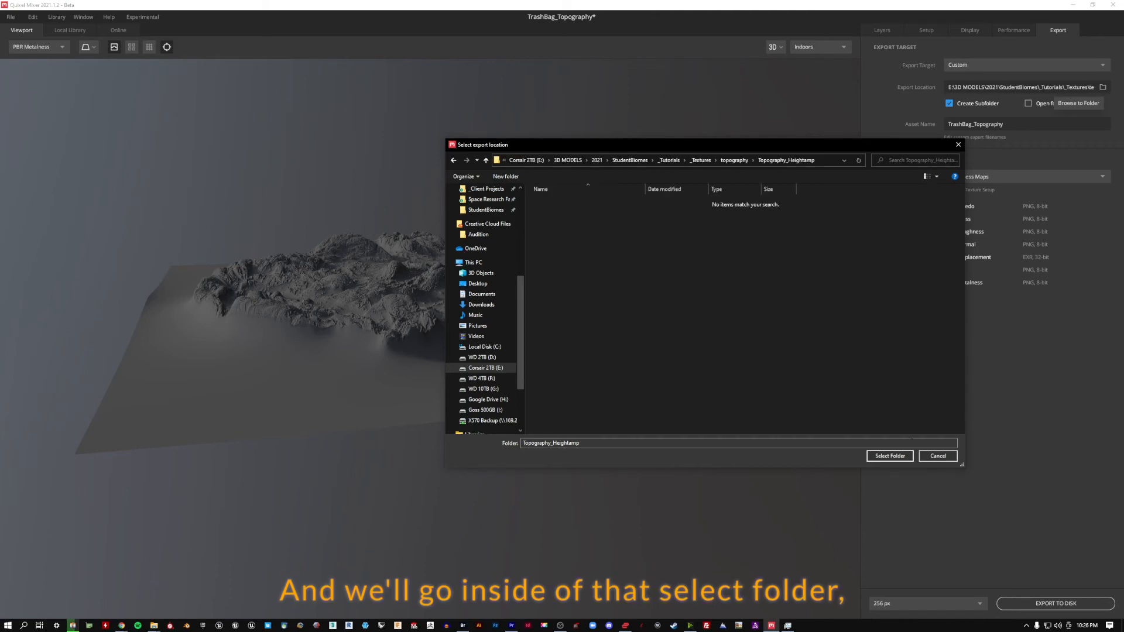
{"action": "left_click", "coordinate": [888, 456]}
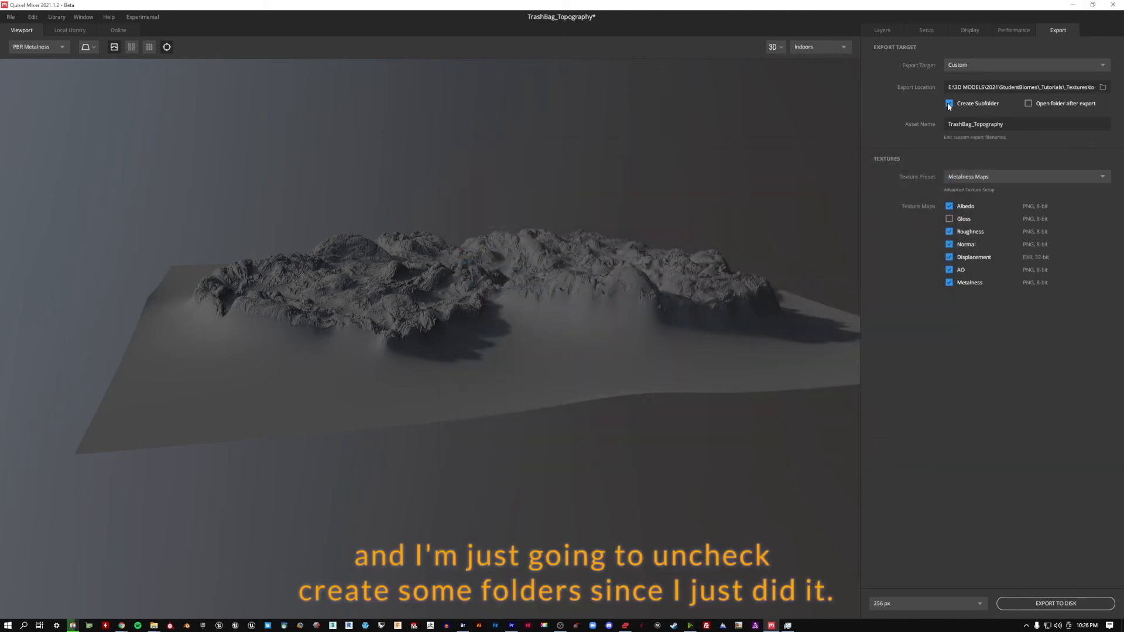
Disable Create Subfolder, pick the Specular Maps preset, and drop the AO map from the export.
{"action": "left_click", "coordinate": [949, 103]}
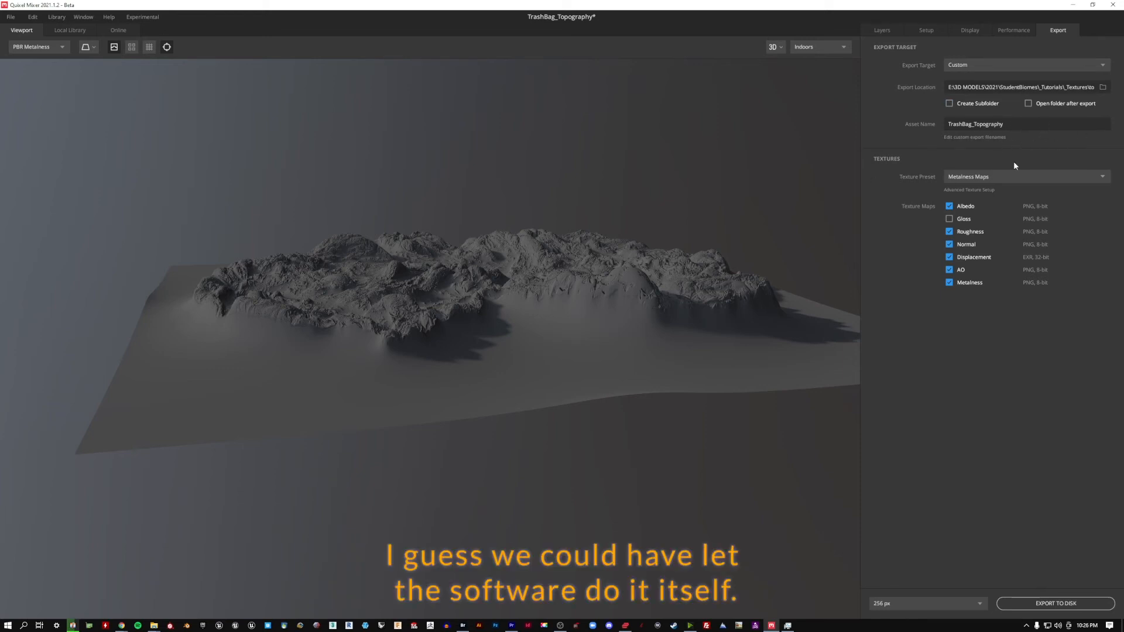
{"action": "mouse_move", "coordinate": [988, 185]}
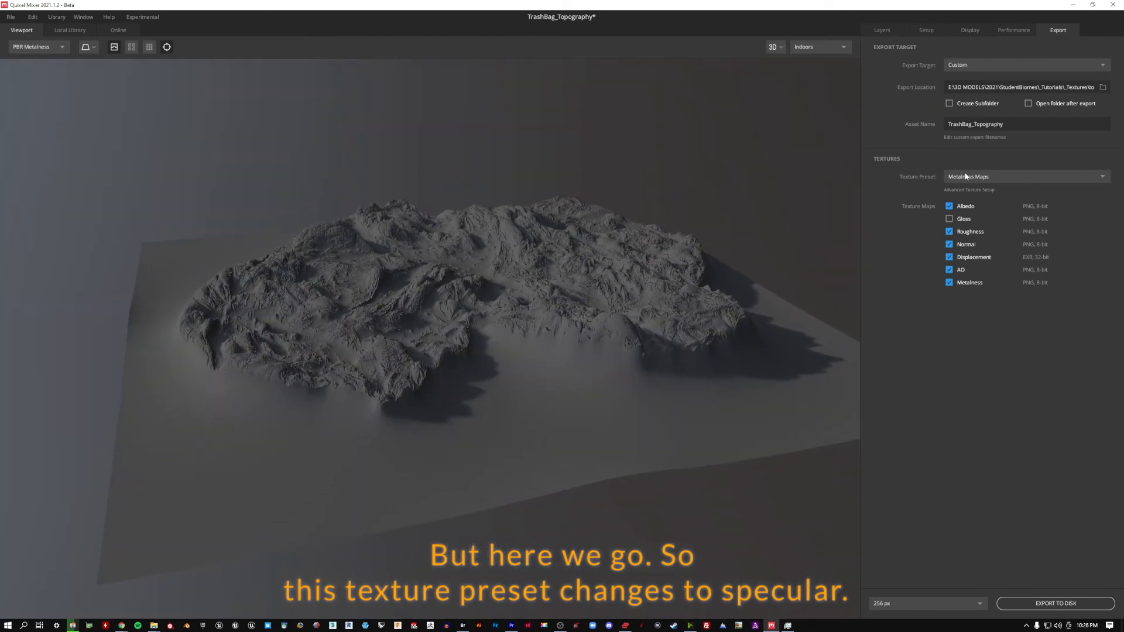
{"action": "left_click", "coordinate": [1026, 176]}
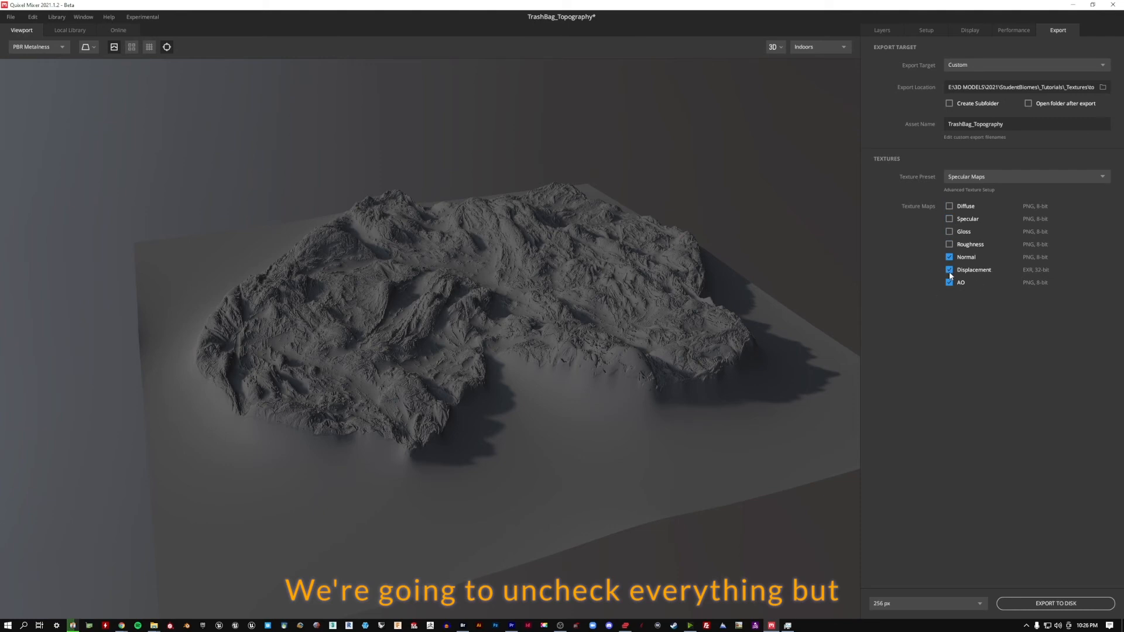
{"action": "left_click", "coordinate": [950, 282]}
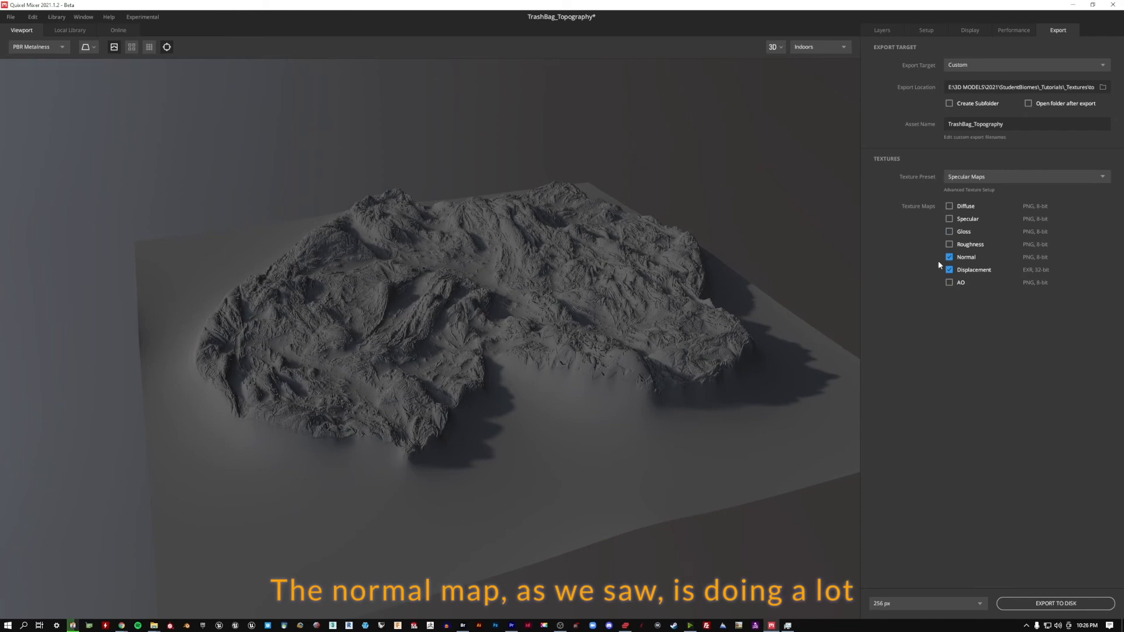
{"action": "mouse_move", "coordinate": [28, 46]}
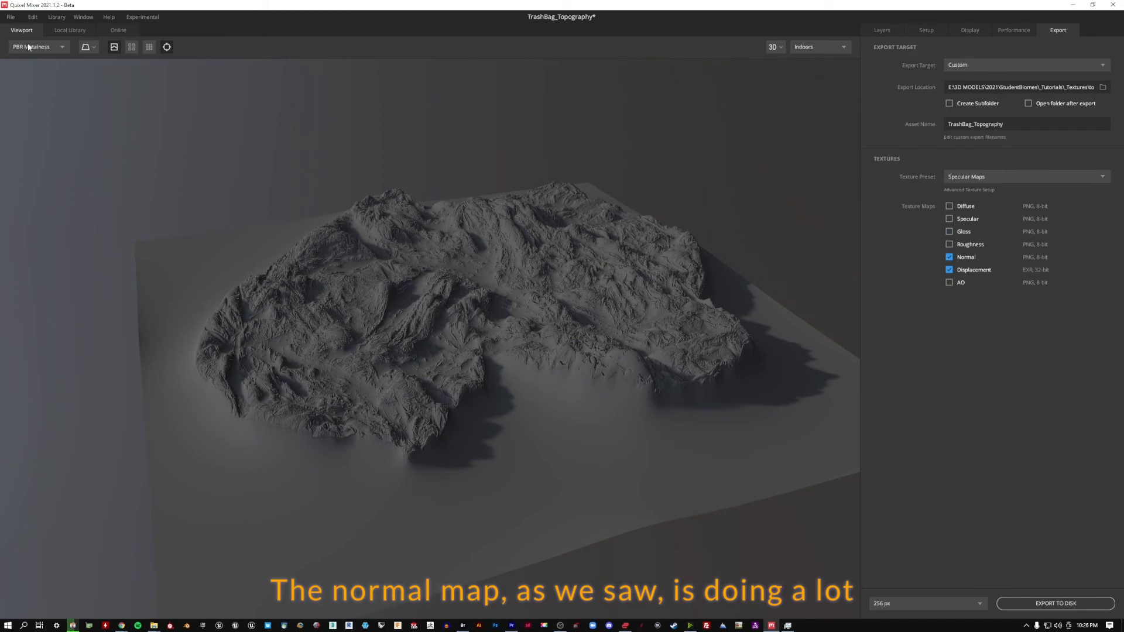
{"action": "left_click", "coordinate": [36, 47]}
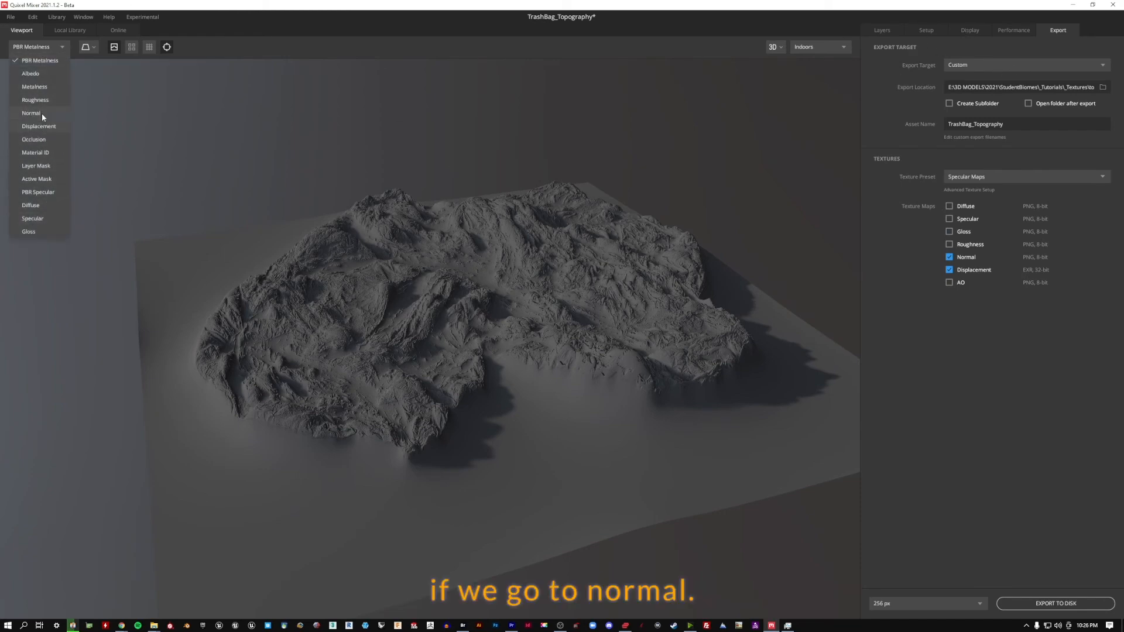
{"action": "left_click", "coordinate": [30, 113]}
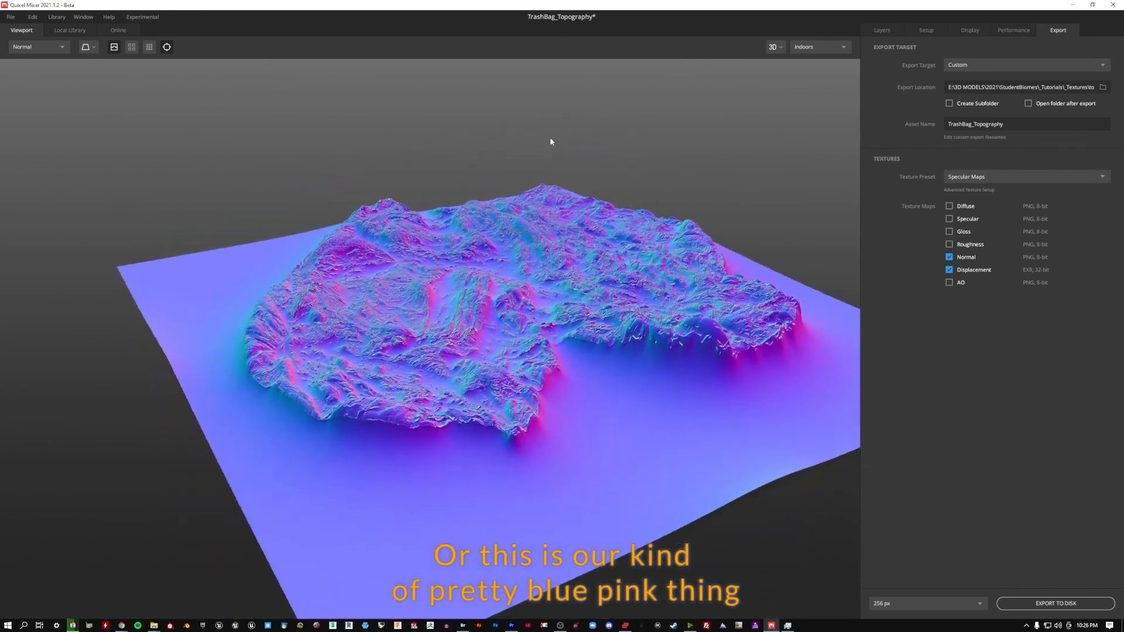
{"action": "left_click", "coordinate": [38, 47]}
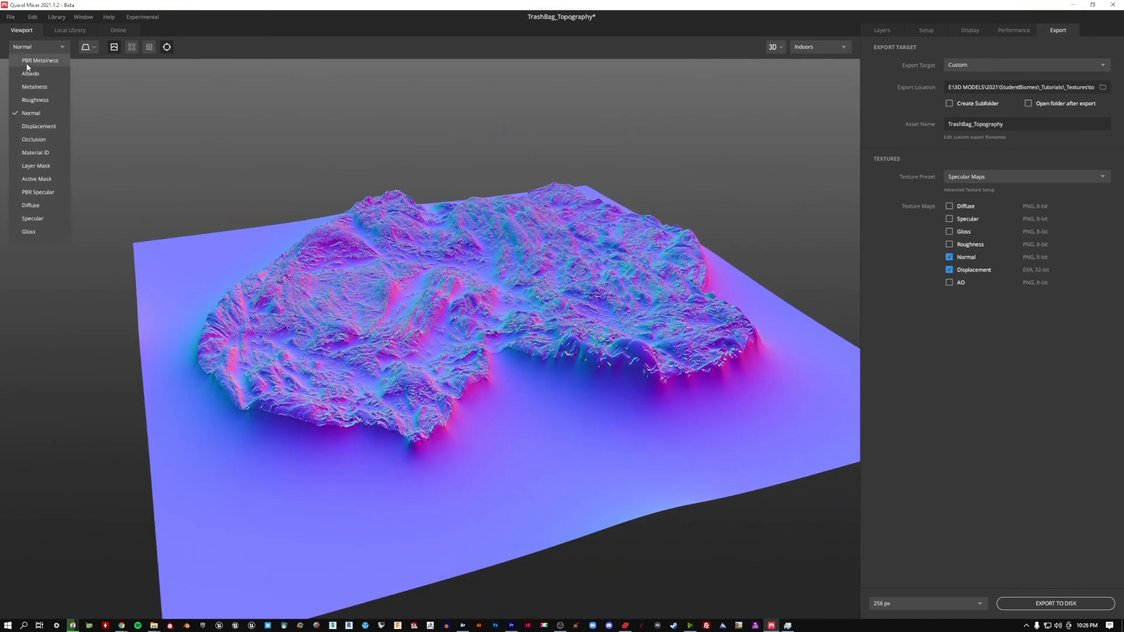
{"action": "left_click", "coordinate": [40, 60]}
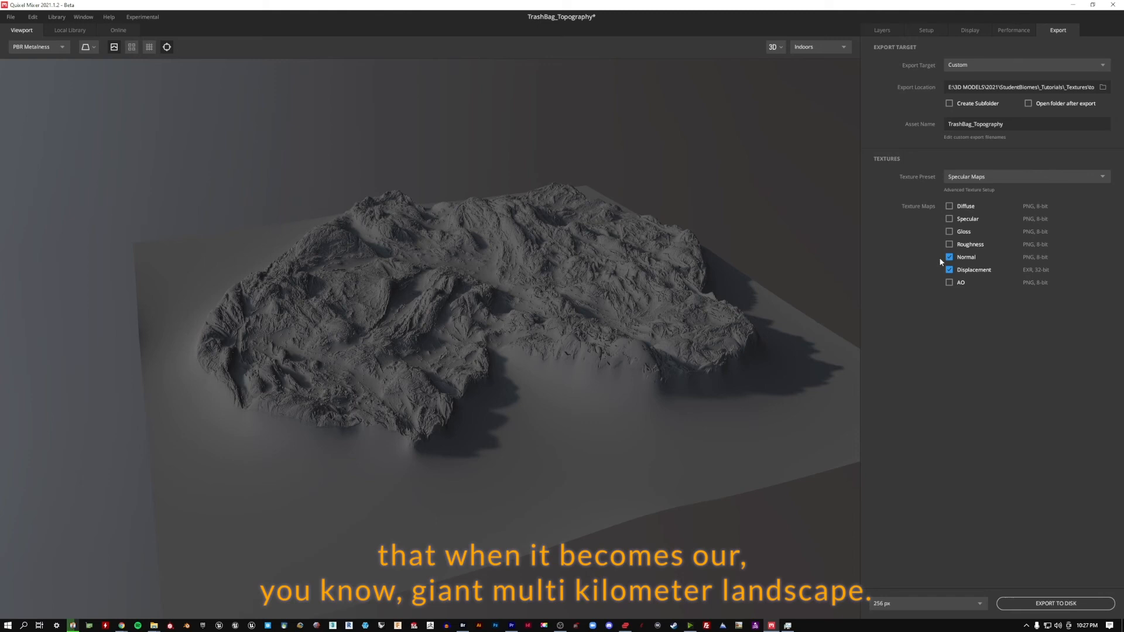
{"action": "mouse_move", "coordinate": [995, 243]}
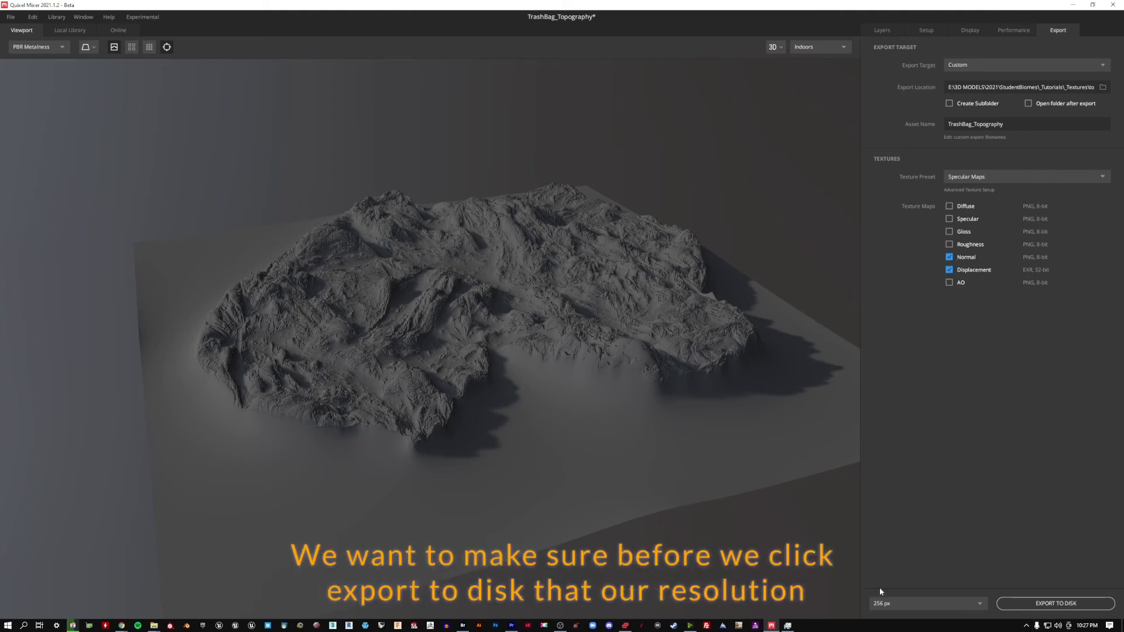
{"action": "mouse_move", "coordinate": [891, 607]}
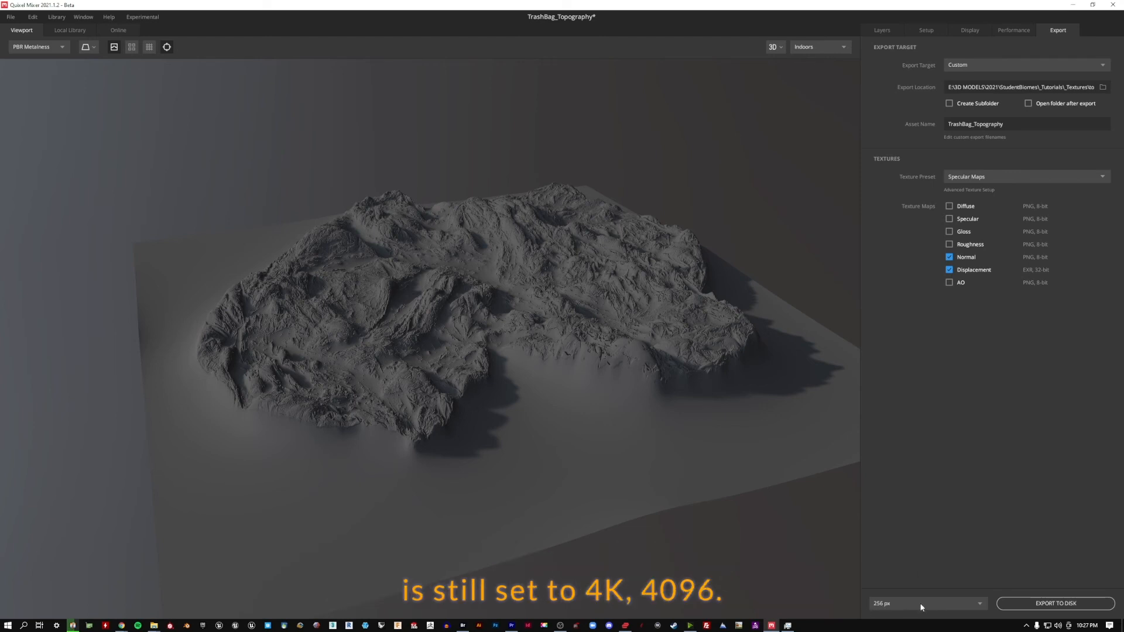
{"action": "mouse_move", "coordinate": [875, 615]}
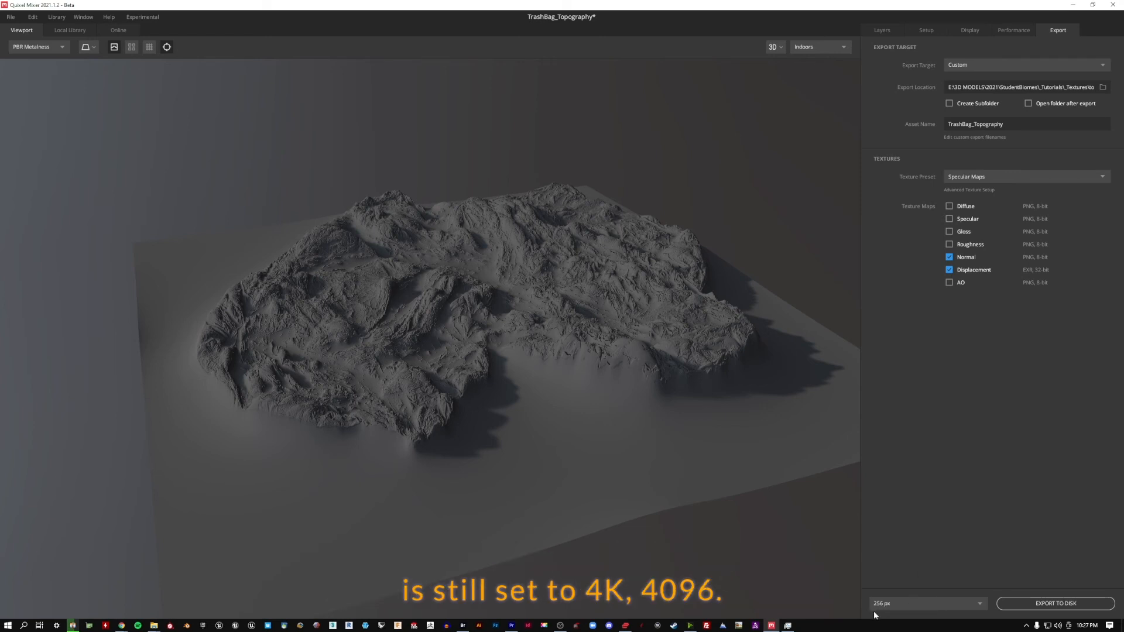
Set the export resolution to 4096 px and export the chosen maps to disk.
{"action": "left_click", "coordinate": [925, 603]}
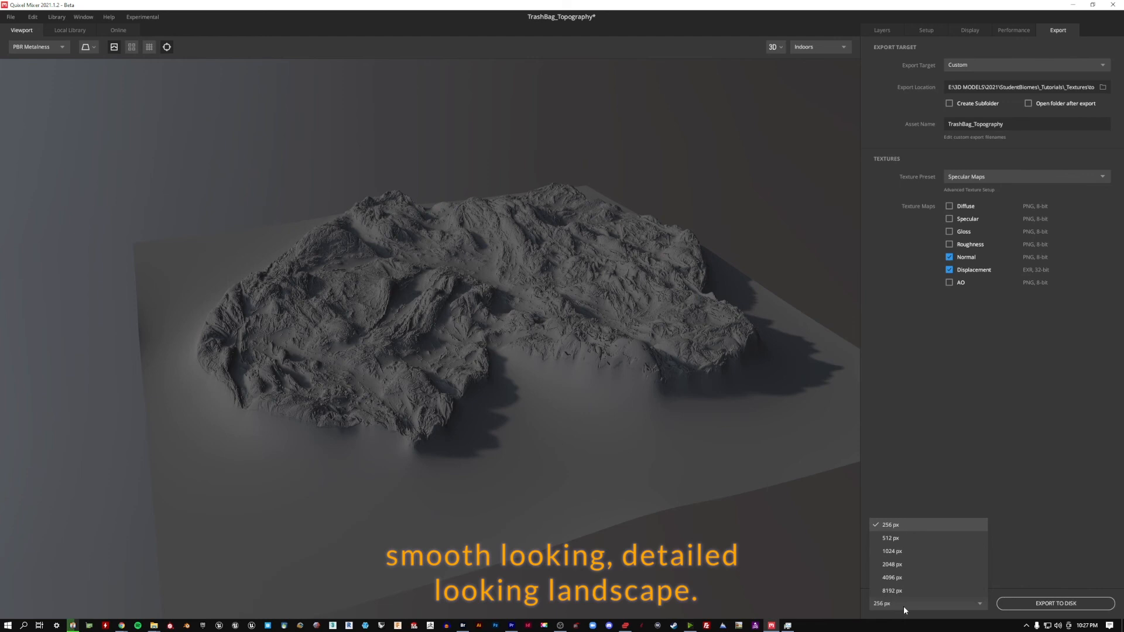
{"action": "mouse_move", "coordinate": [906, 609]}
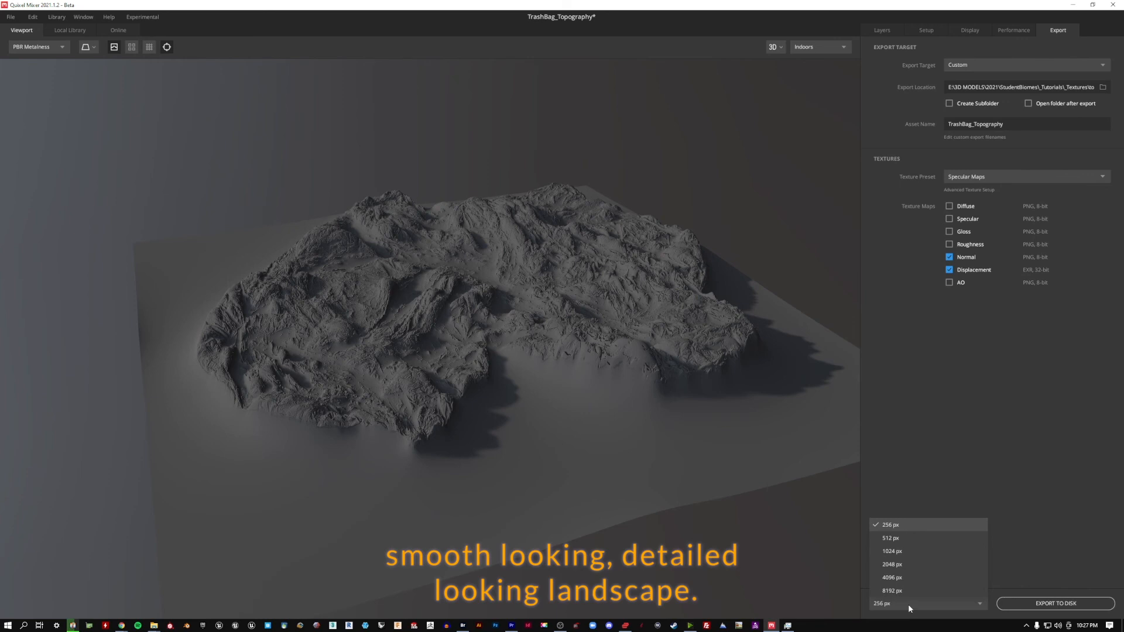
{"action": "left_click", "coordinate": [892, 577]}
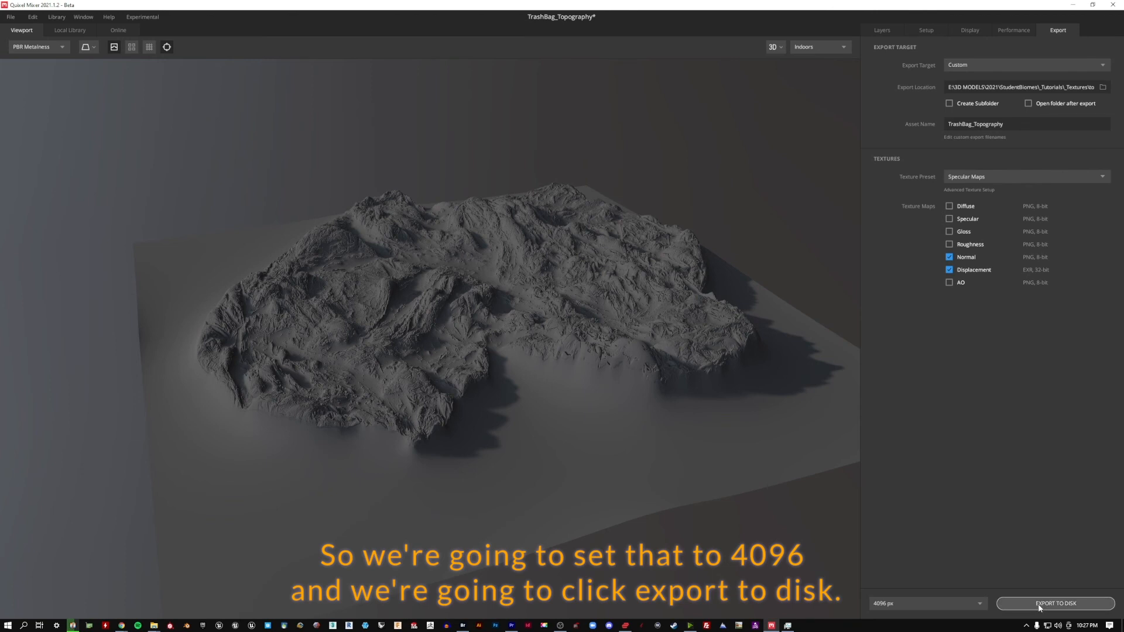
{"action": "left_click", "coordinate": [1054, 603]}
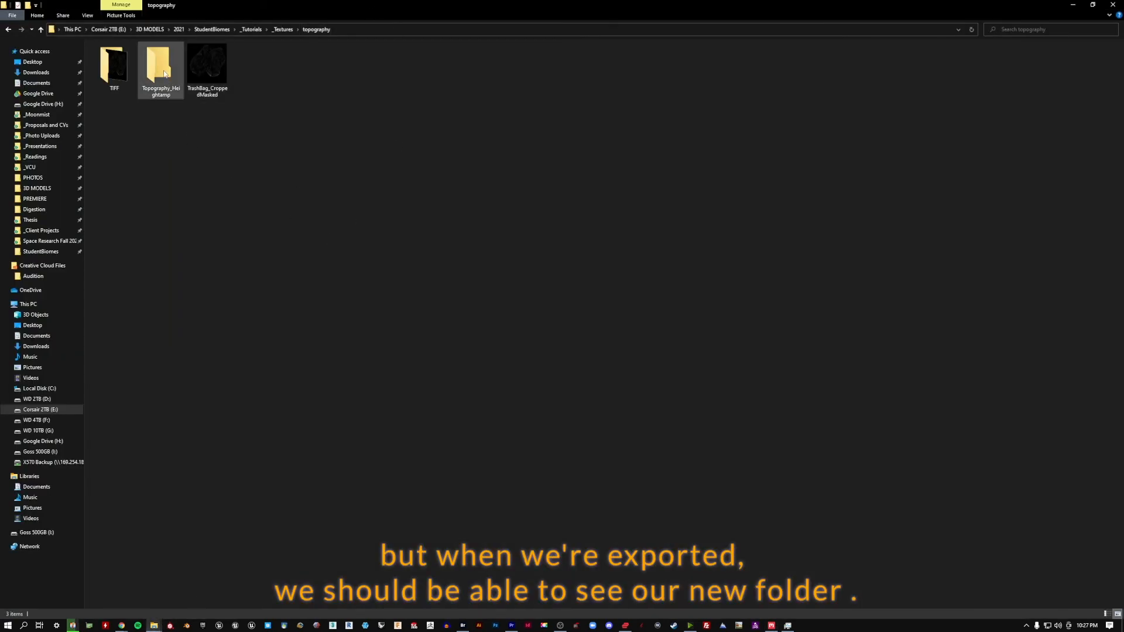
Enter the Topography_Heightmap folder and select the exported normal map PNG.
{"action": "double_click", "coordinate": [161, 65]}
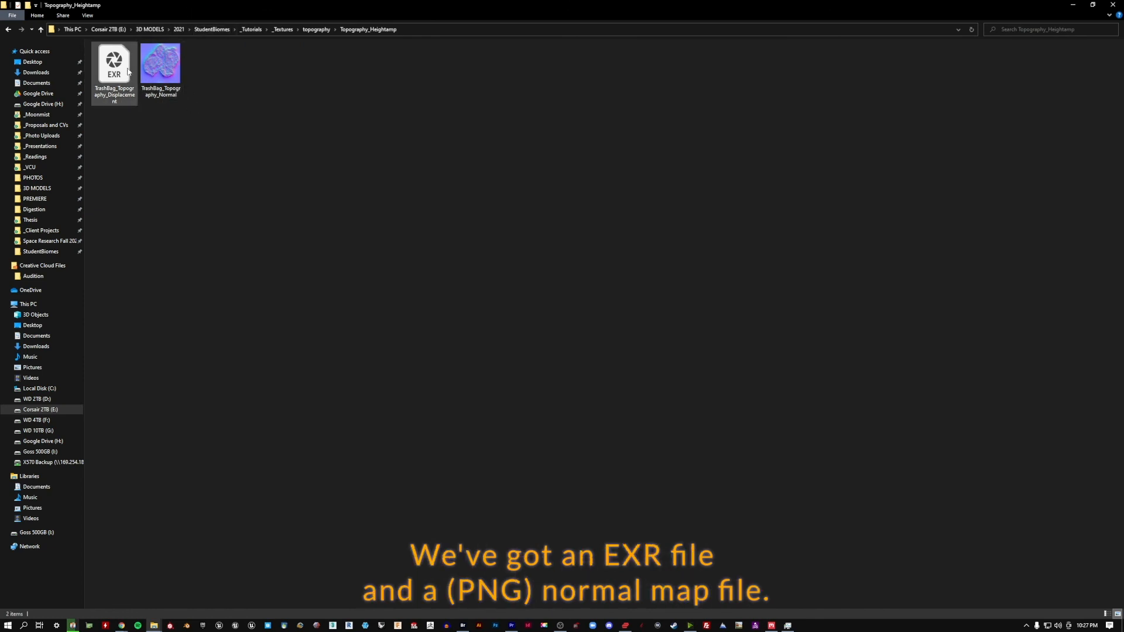
{"action": "left_click", "coordinate": [161, 60]}
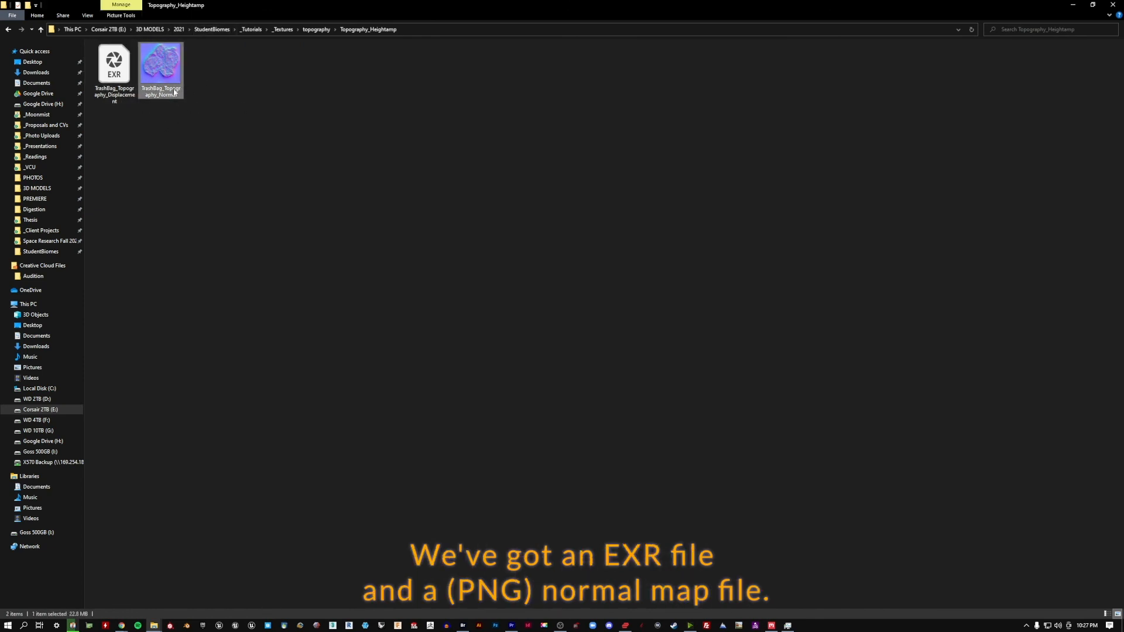
{"action": "mouse_move", "coordinate": [276, 143]}
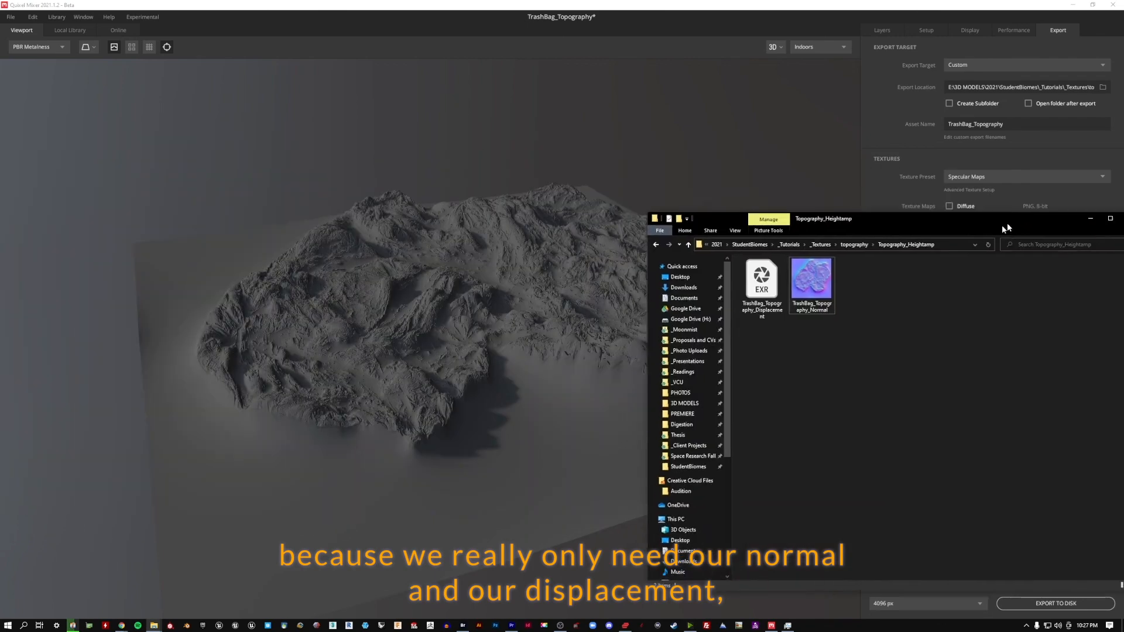
In the layer stack, hide the Base layer briefly to compare, then show it again.
{"action": "left_click", "coordinate": [881, 31]}
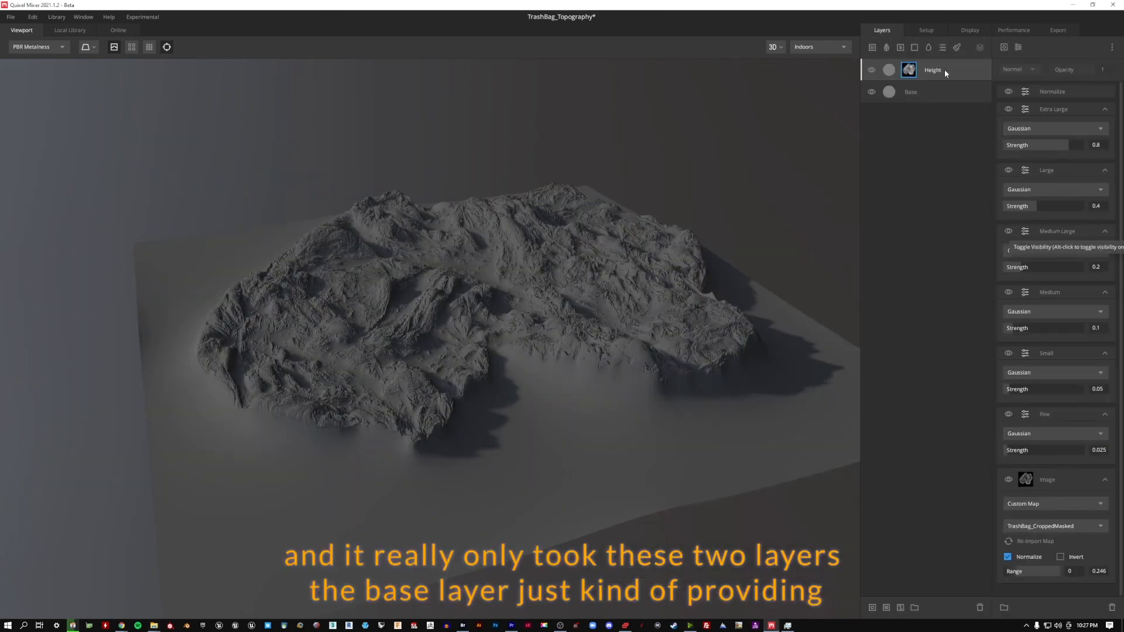
{"action": "left_click", "coordinate": [871, 92]}
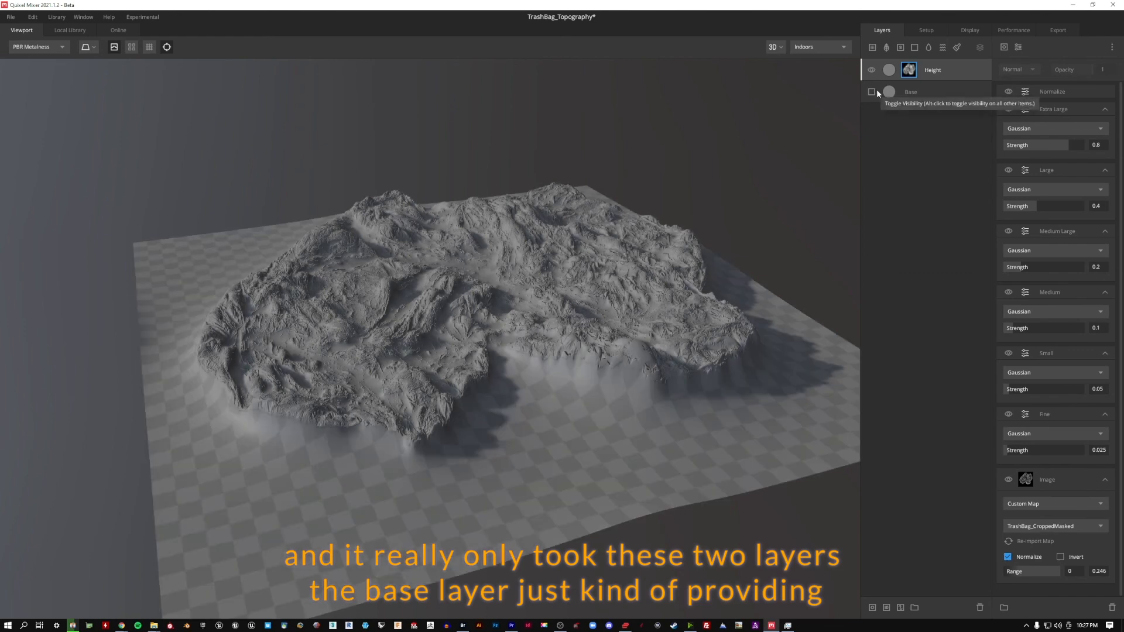
{"action": "mouse_move", "coordinate": [868, 134]}
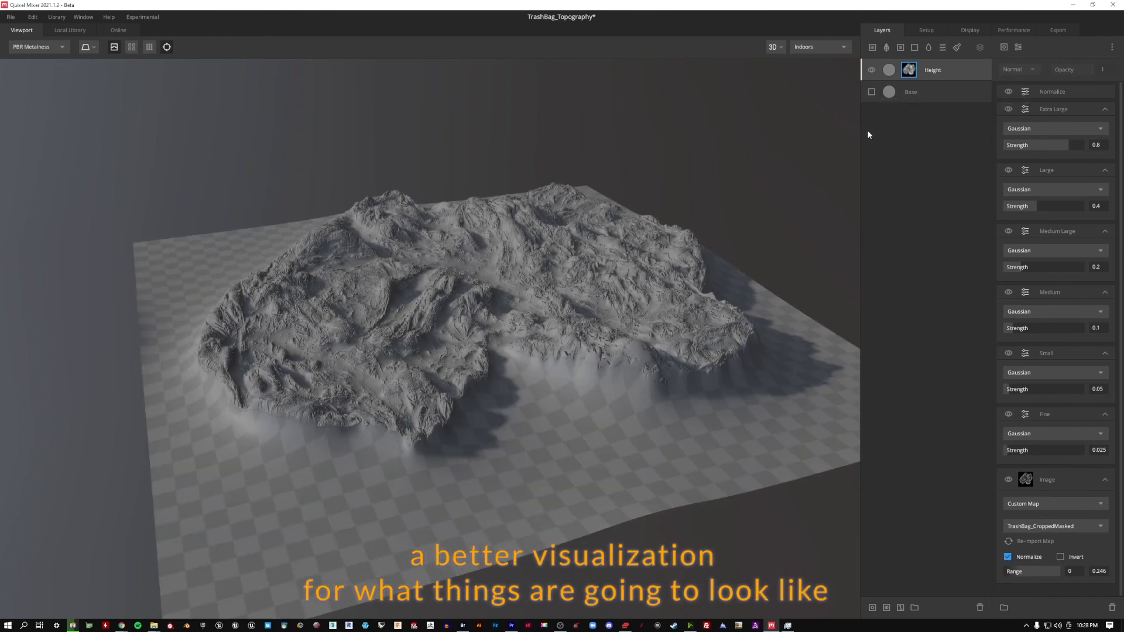
{"action": "left_click", "coordinate": [871, 92]}
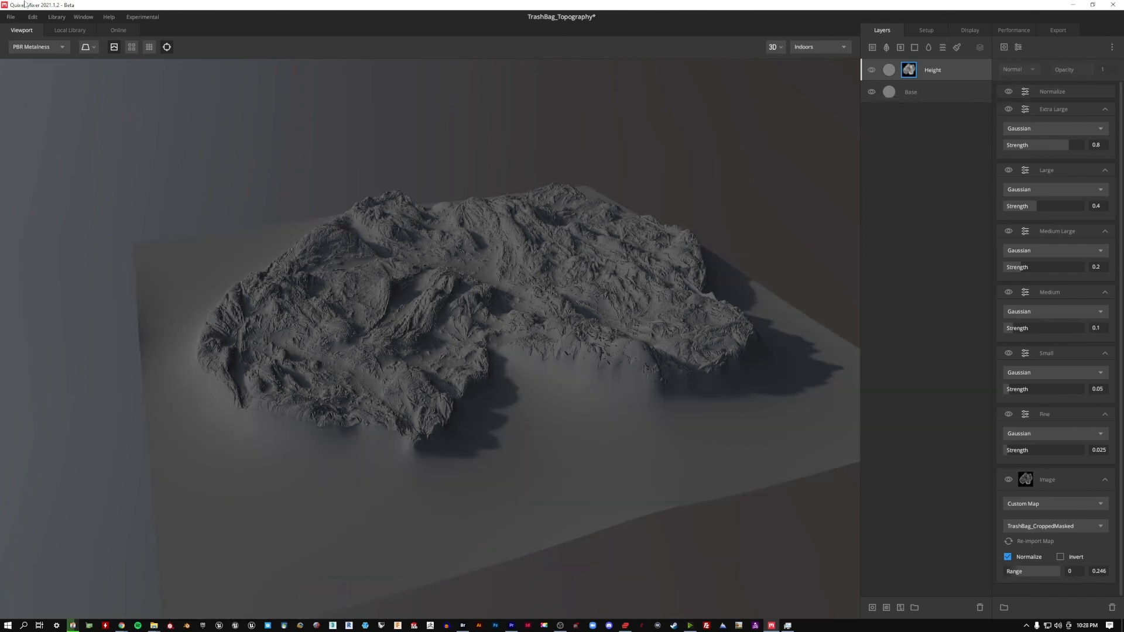
Start Save As from the File menu for the TrashBag_Topography mix.
{"action": "left_click", "coordinate": [11, 16]}
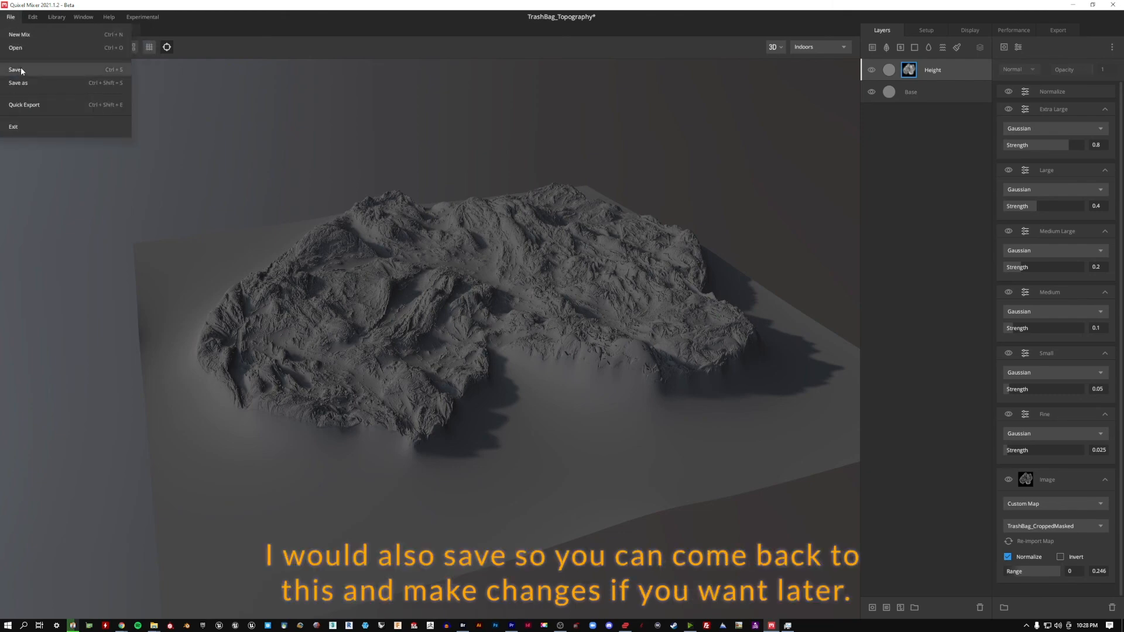
{"action": "left_click", "coordinate": [17, 83]}
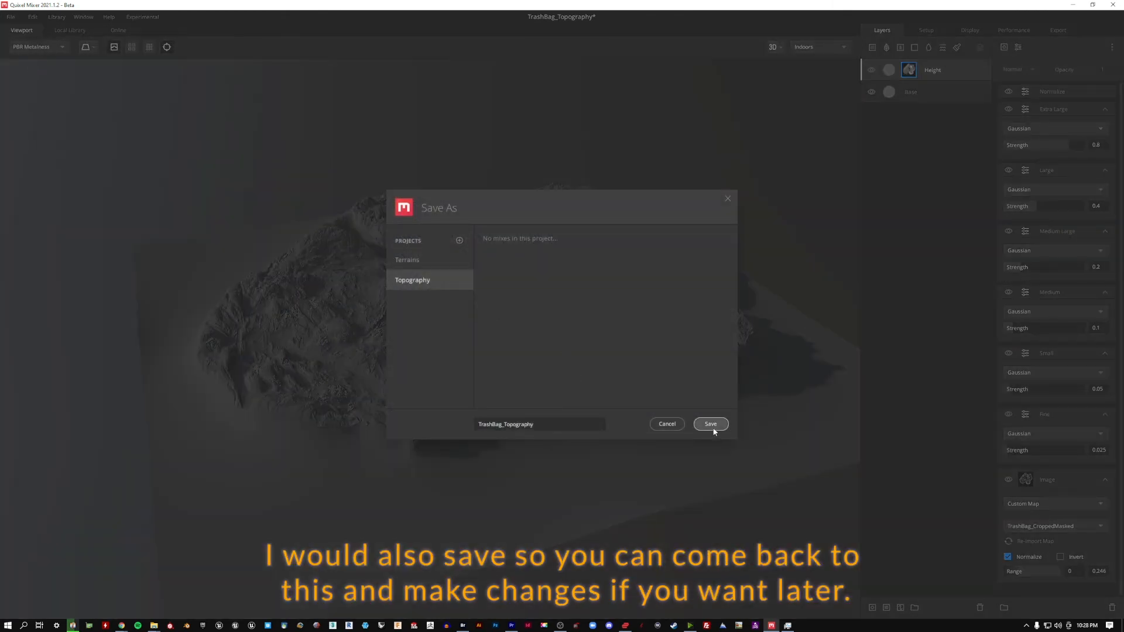